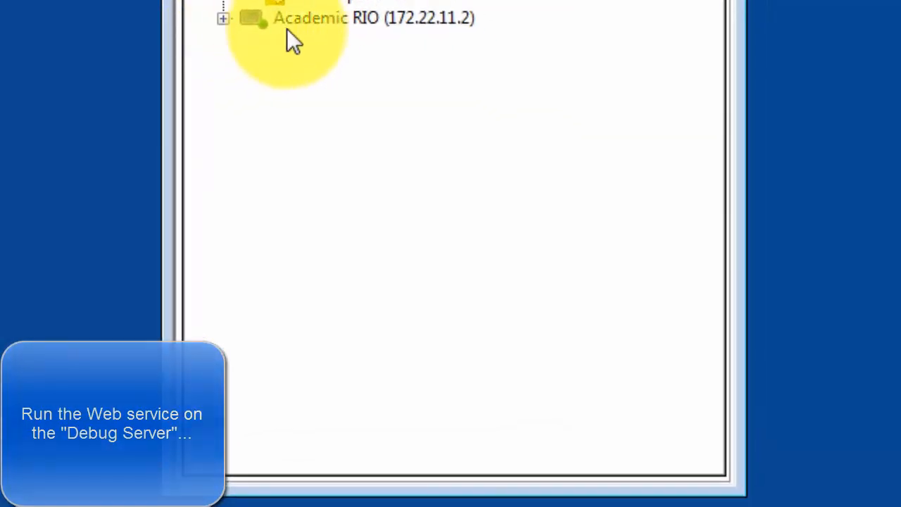
{"action": "mouse_move", "coordinate": [391, 38]}
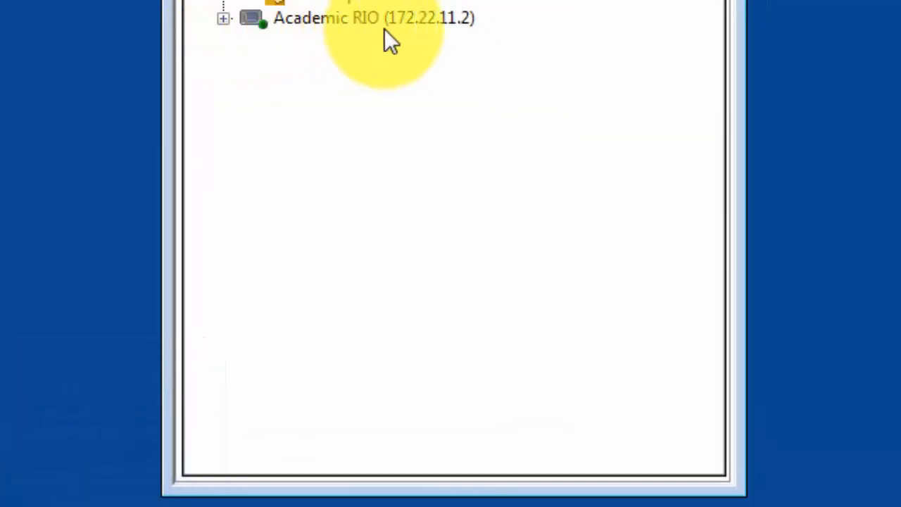
{"action": "mouse_move", "coordinate": [482, 42]}
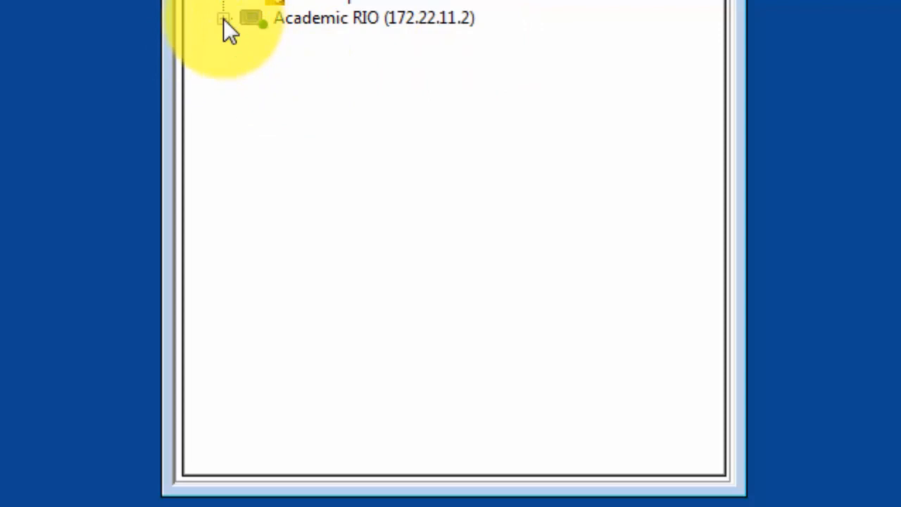
- Expand Academic RIO, Onboard and Web Resources to reveal the GET and POST method VIs
{"action": "left_click", "coordinate": [223, 18]}
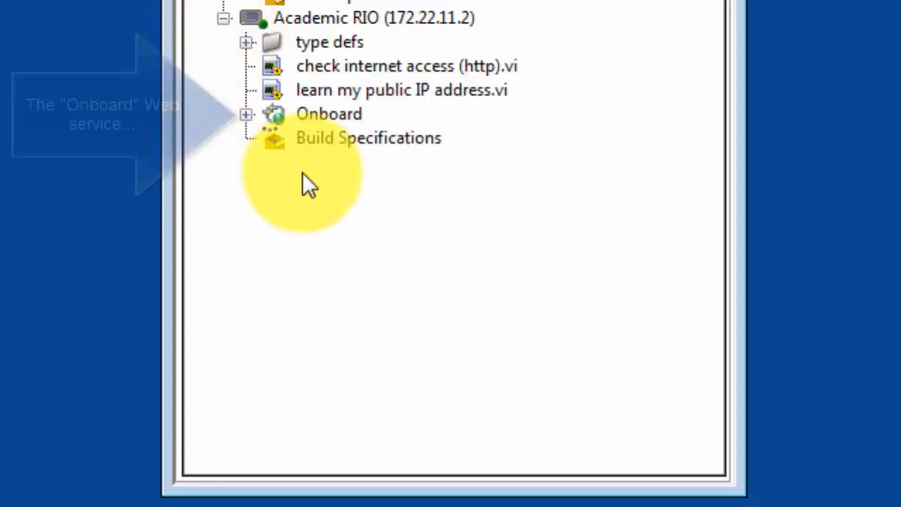
{"action": "mouse_move", "coordinate": [285, 134]}
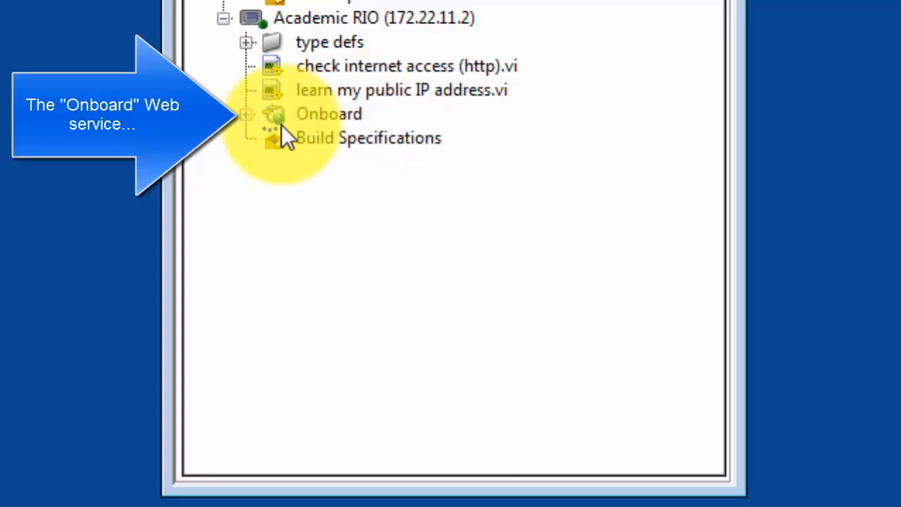
{"action": "left_click", "coordinate": [246, 113]}
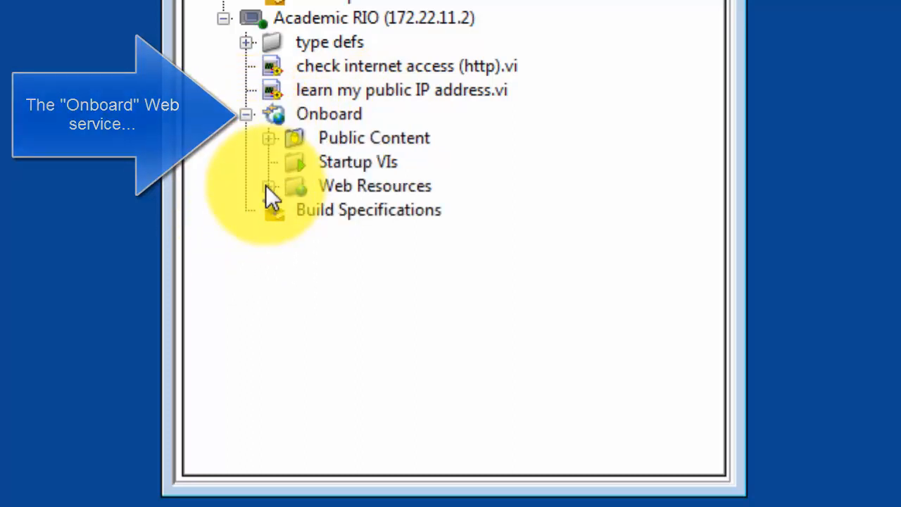
{"action": "left_click", "coordinate": [268, 185]}
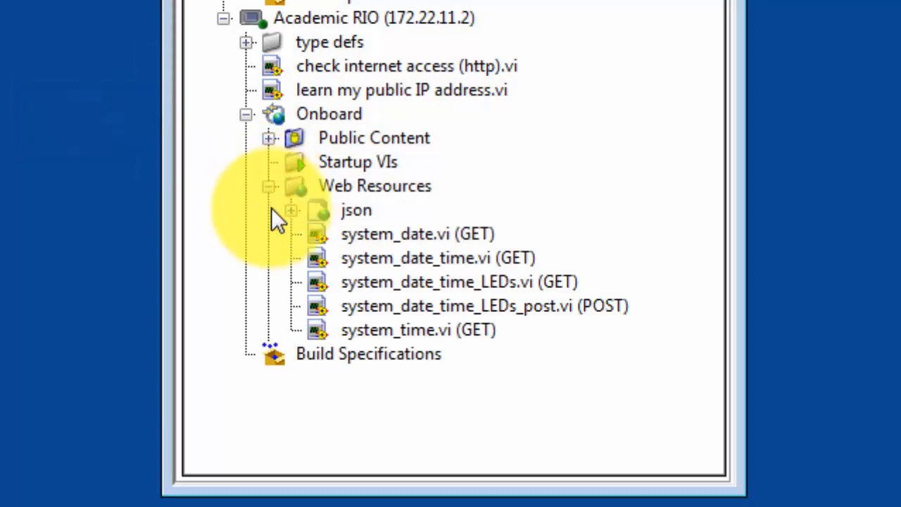
{"action": "mouse_move", "coordinate": [440, 201]}
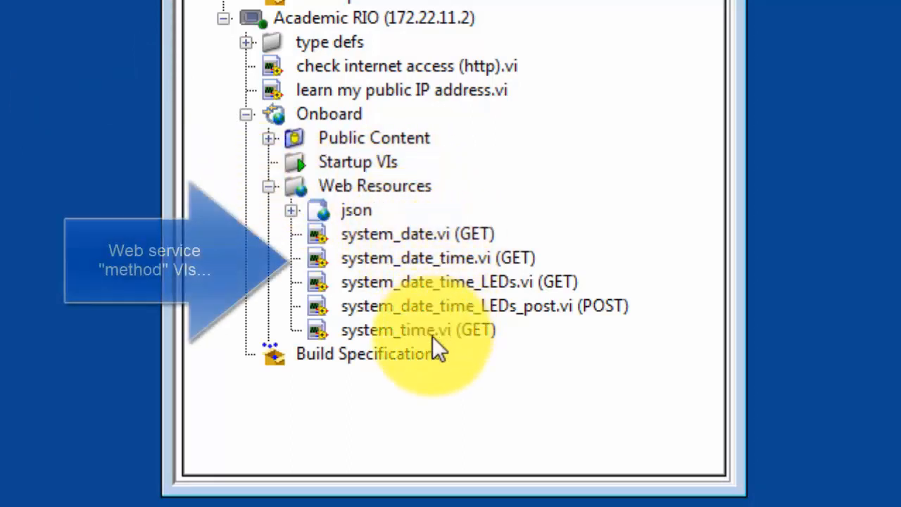
{"action": "mouse_move", "coordinate": [433, 362]}
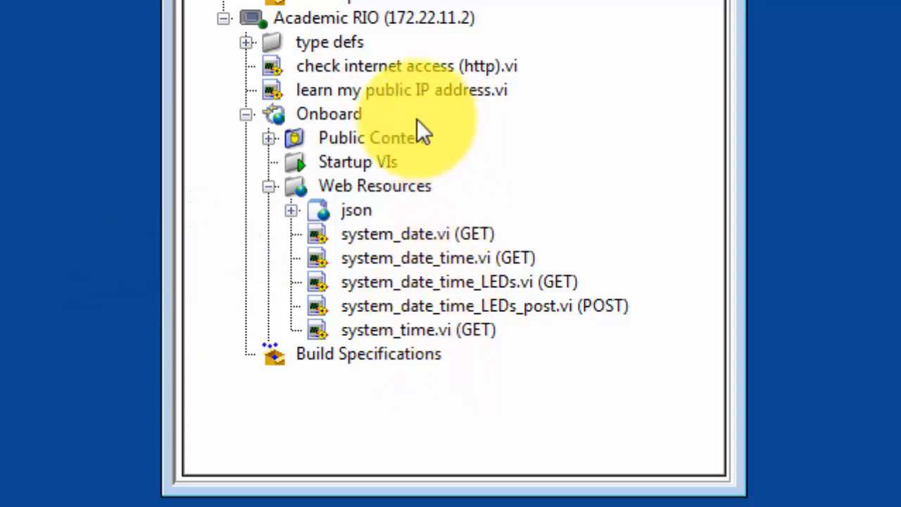
- Start the Onboard web service from its context menu so it deploys to the target
{"action": "right_click", "coordinate": [327, 113]}
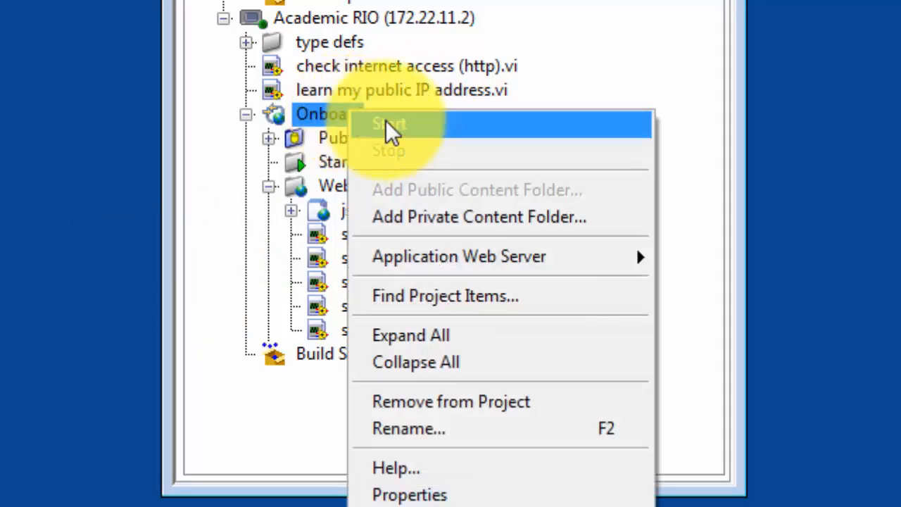
{"action": "mouse_move", "coordinate": [493, 130]}
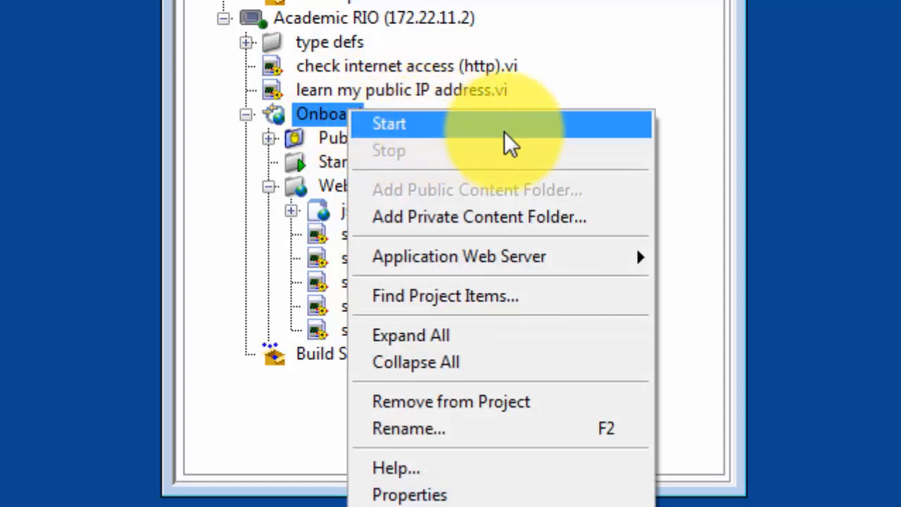
{"action": "mouse_move", "coordinate": [563, 133]}
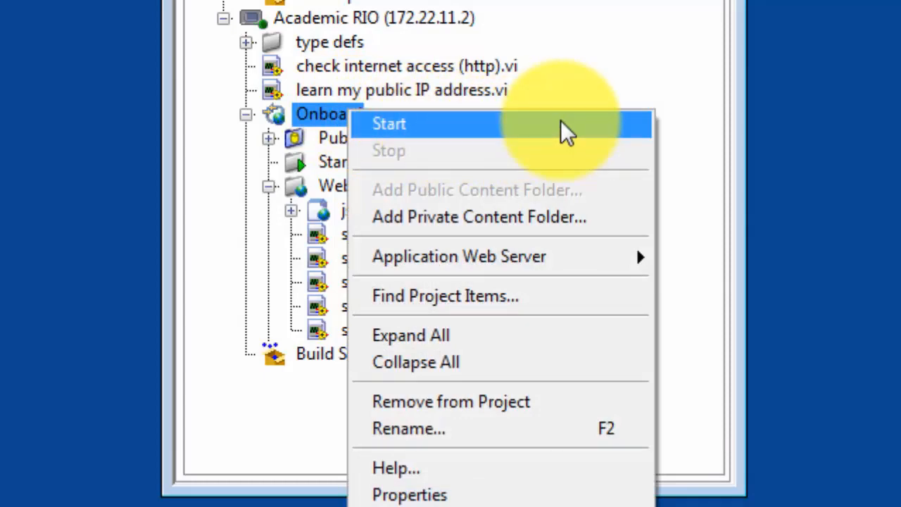
{"action": "left_click", "coordinate": [389, 124]}
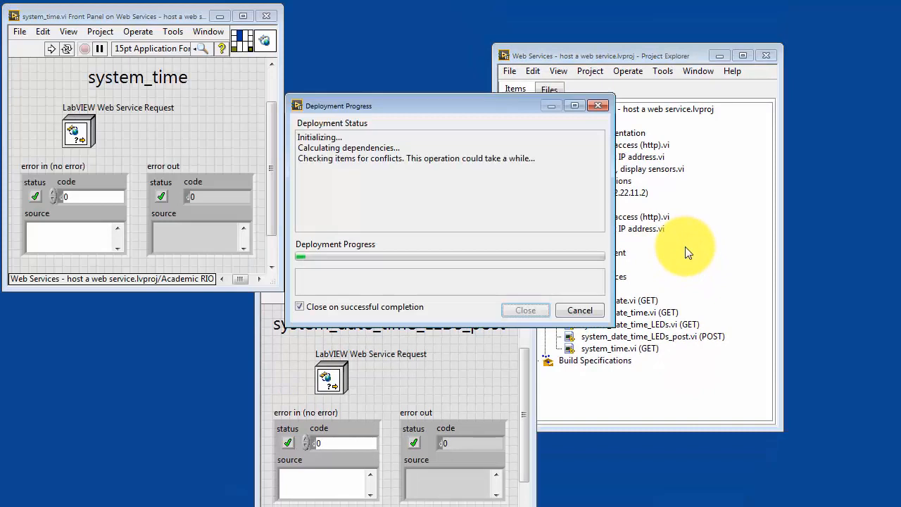
{"action": "mouse_move", "coordinate": [431, 477]}
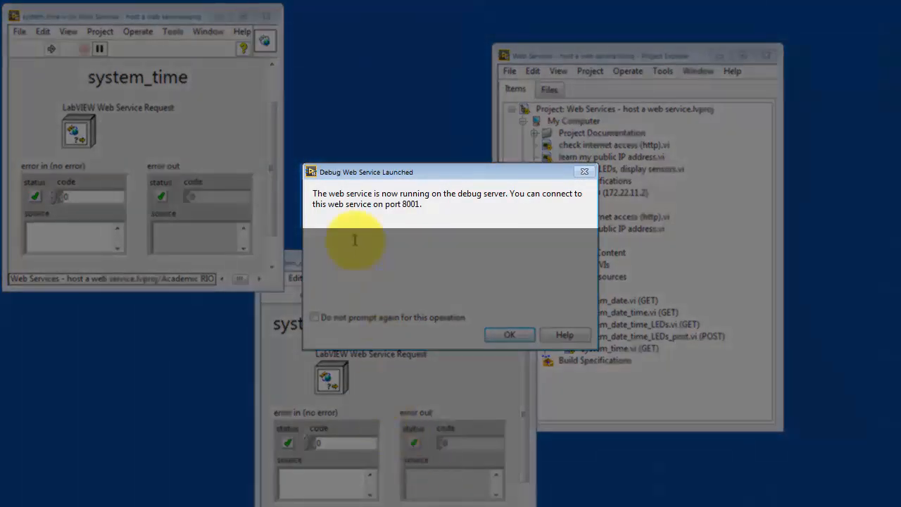
{"action": "mouse_move", "coordinate": [509, 208]}
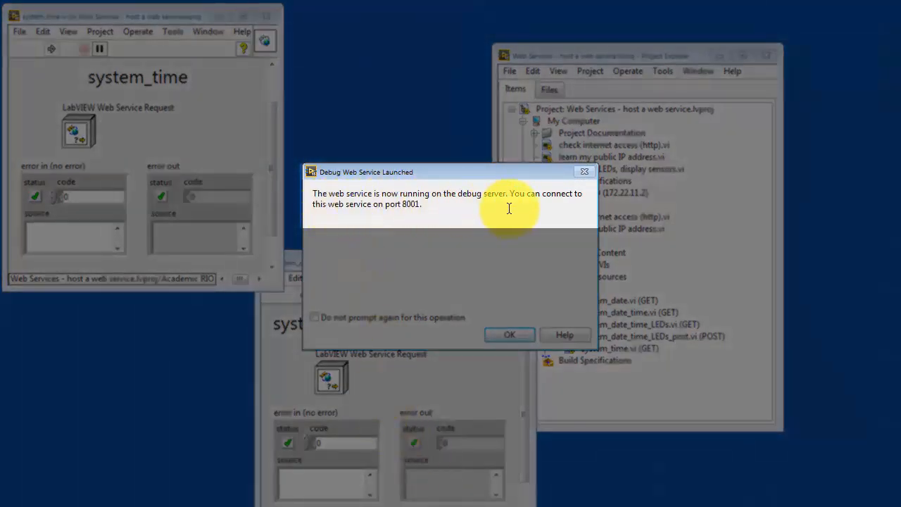
{"action": "mouse_move", "coordinate": [408, 216]}
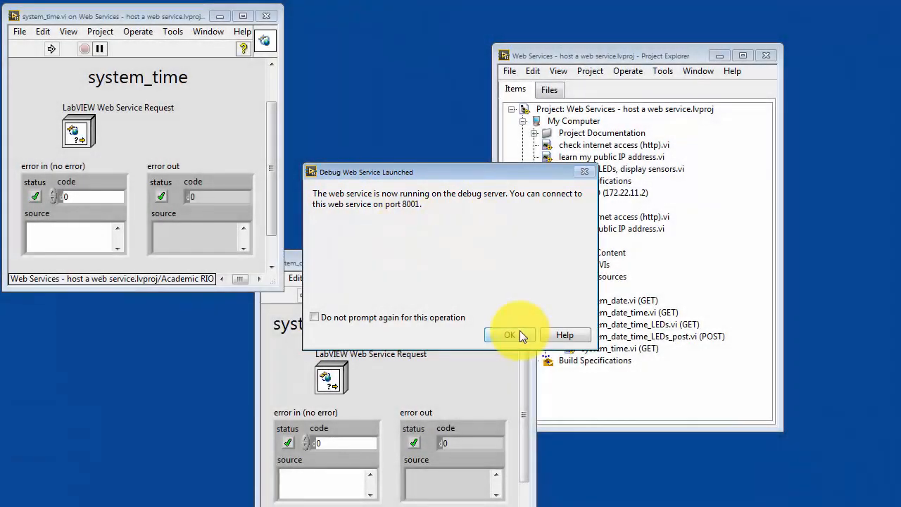
- Dismiss the launch notice and expand Public Content to show index.html and interactive.html
{"action": "left_click", "coordinate": [510, 334]}
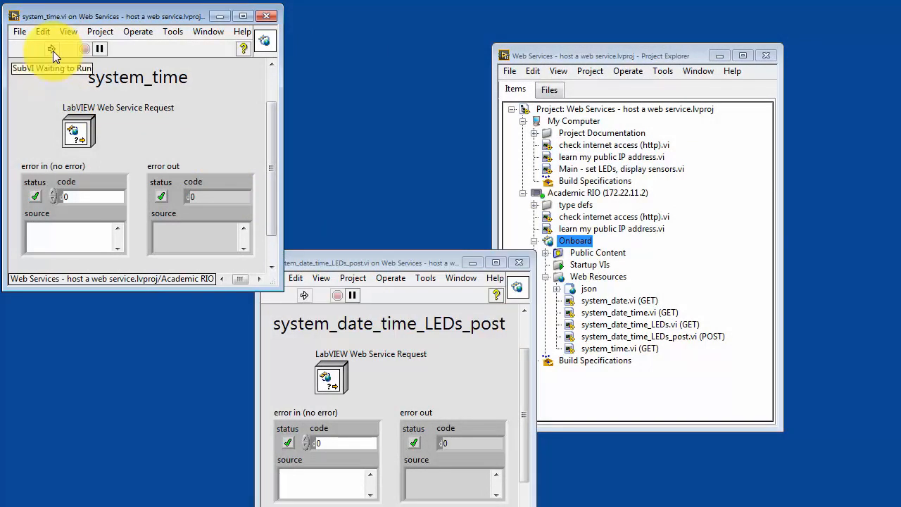
{"action": "mouse_move", "coordinate": [188, 134]}
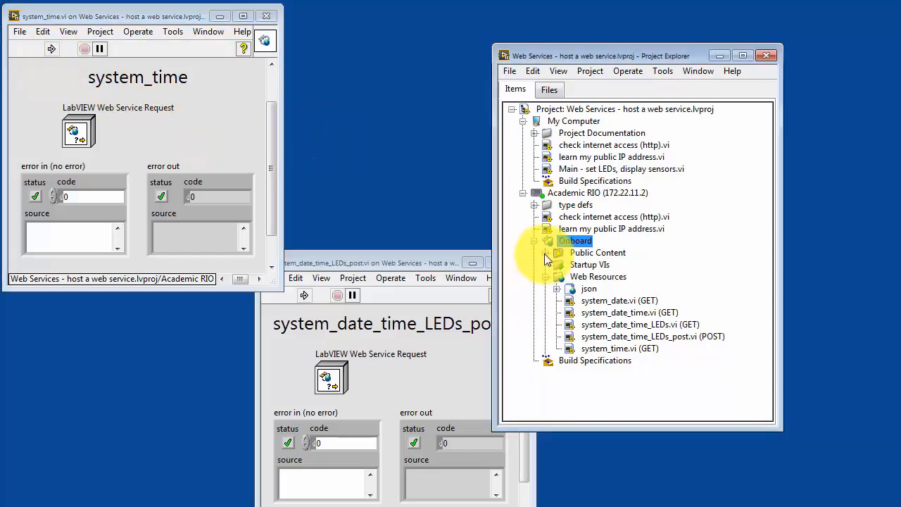
{"action": "left_click", "coordinate": [546, 252]}
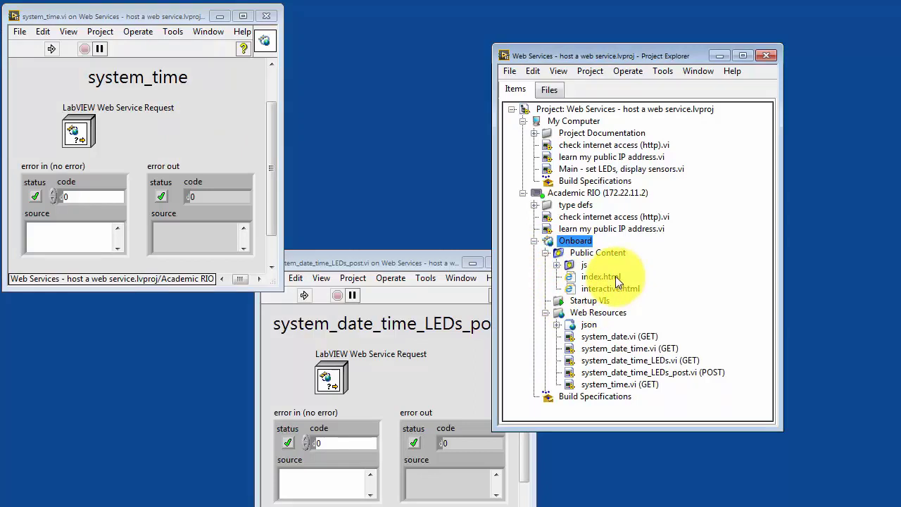
- Show index.html's public URL on the 8001 debug server and copy it
{"action": "right_click", "coordinate": [600, 276]}
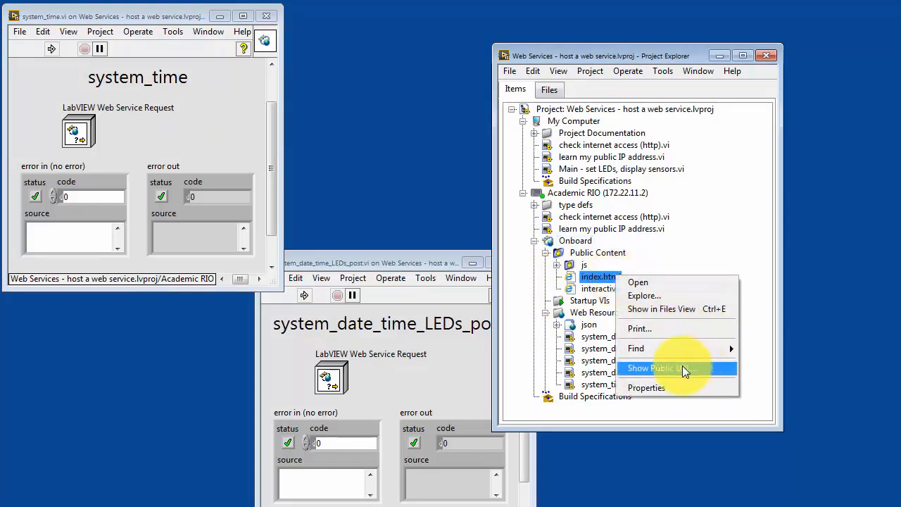
{"action": "mouse_move", "coordinate": [722, 375]}
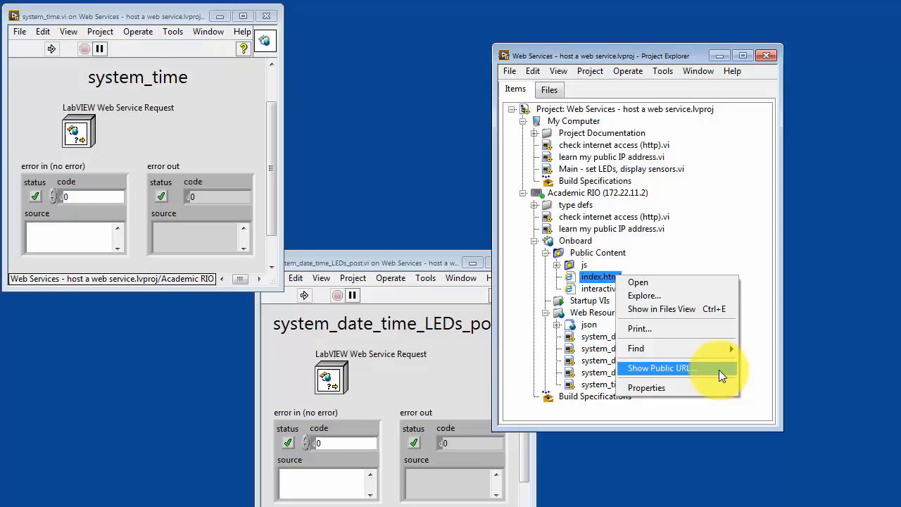
{"action": "left_click", "coordinate": [660, 368]}
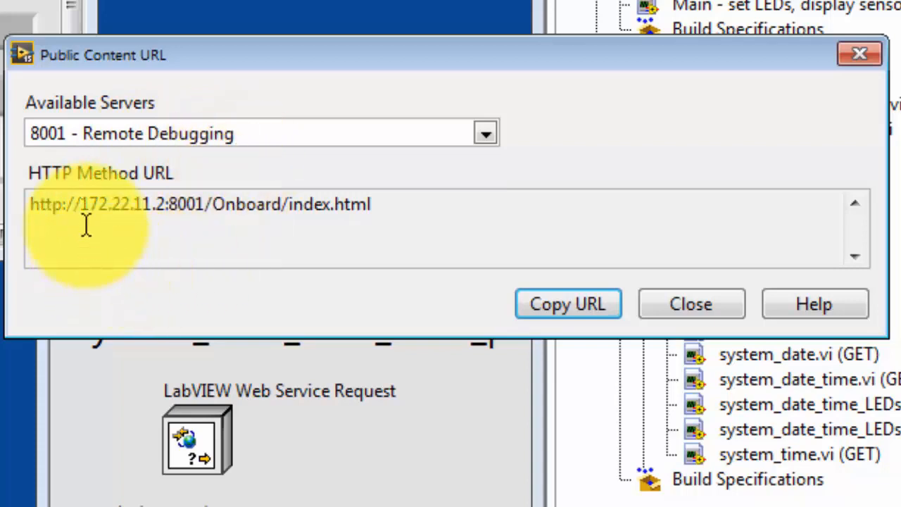
{"action": "mouse_move", "coordinate": [168, 224]}
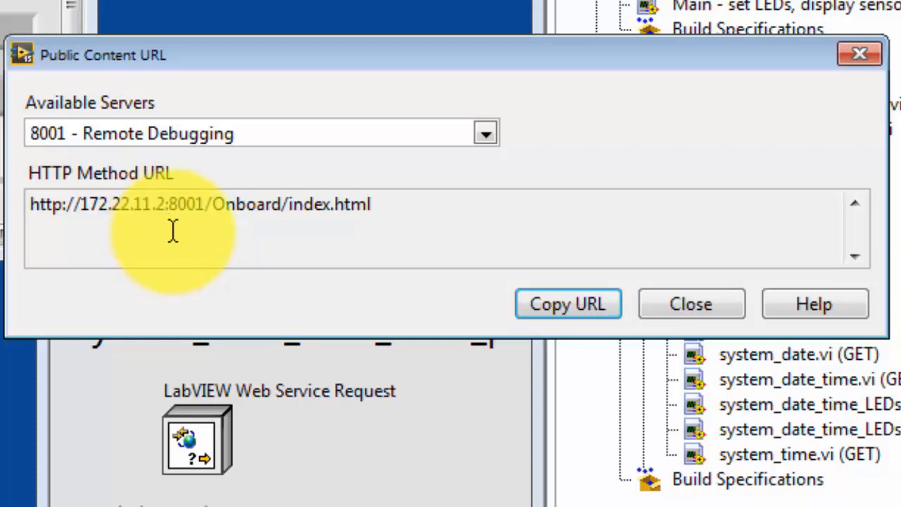
{"action": "mouse_move", "coordinate": [66, 152]}
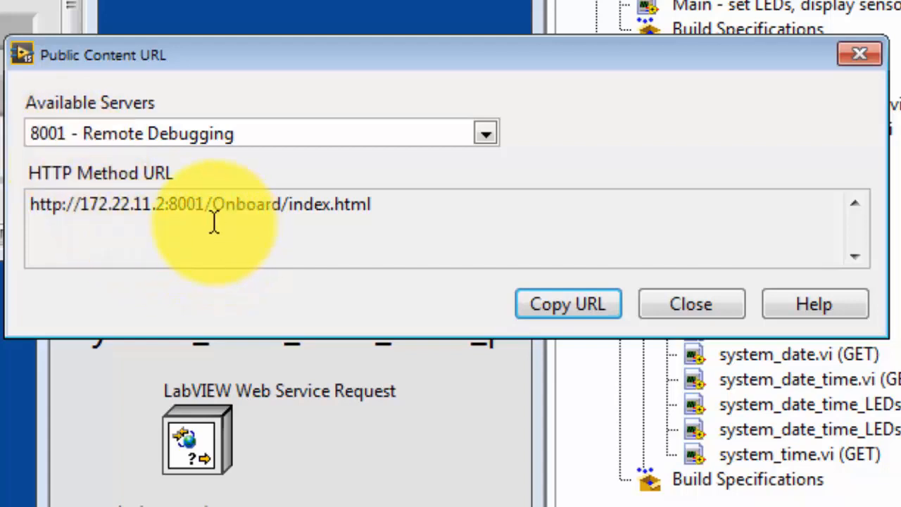
{"action": "mouse_move", "coordinate": [281, 222]}
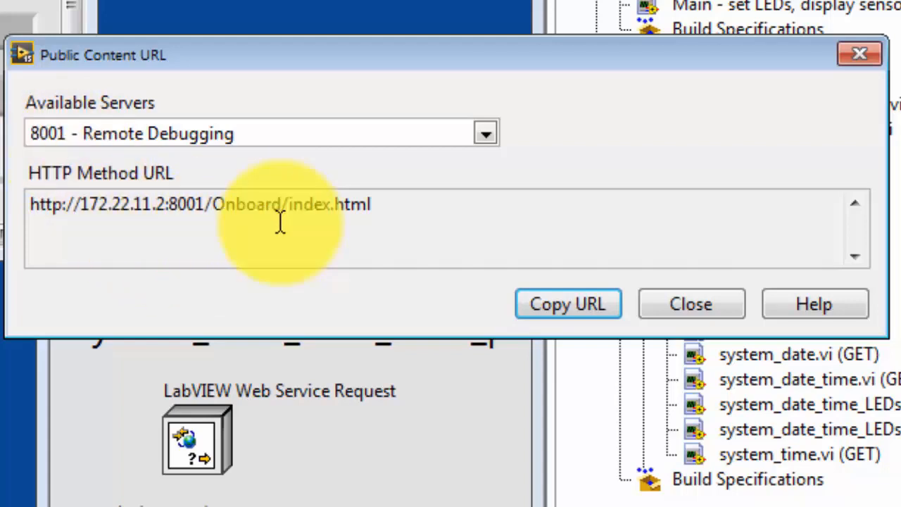
{"action": "mouse_move", "coordinate": [384, 221]}
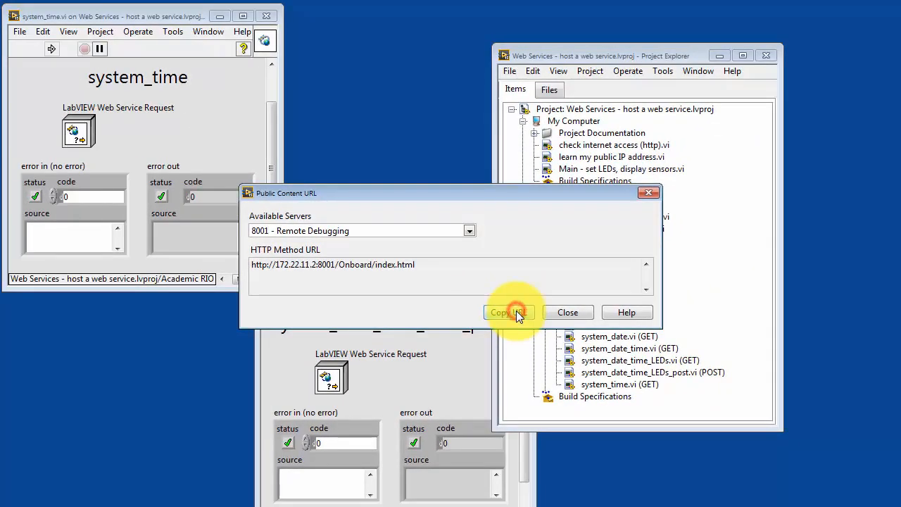
{"action": "left_click", "coordinate": [567, 312]}
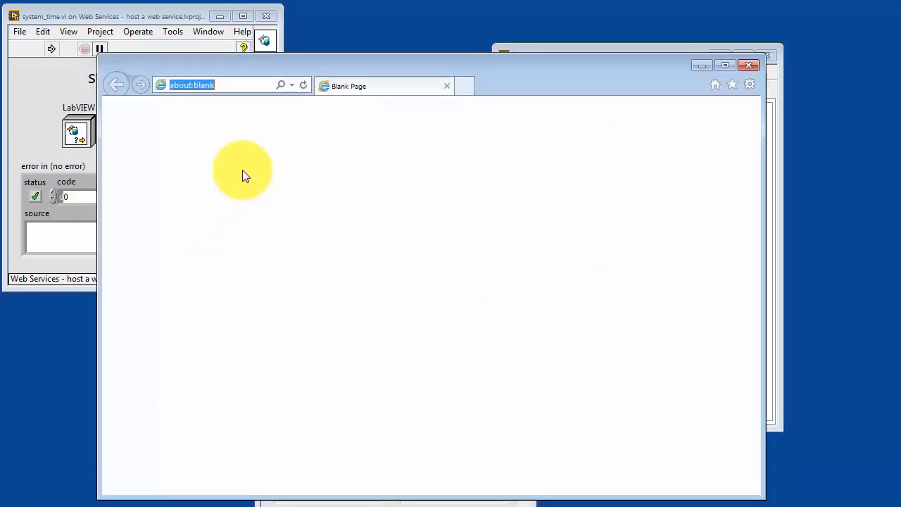
- Load 2:8001/Onboard/index.html and request system_date, which returns 07/19/16
{"action": "type", "text": "2:8001/Onboard/index.html"}
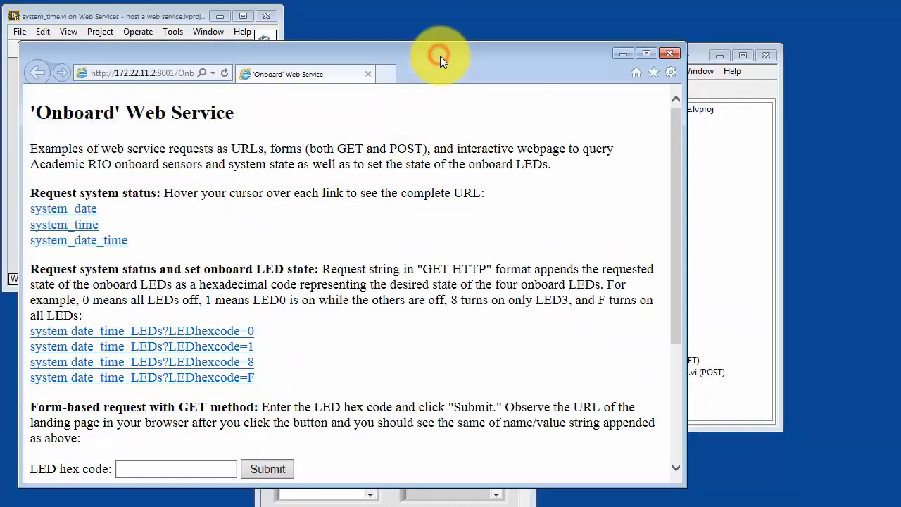
{"action": "mouse_move", "coordinate": [153, 227]}
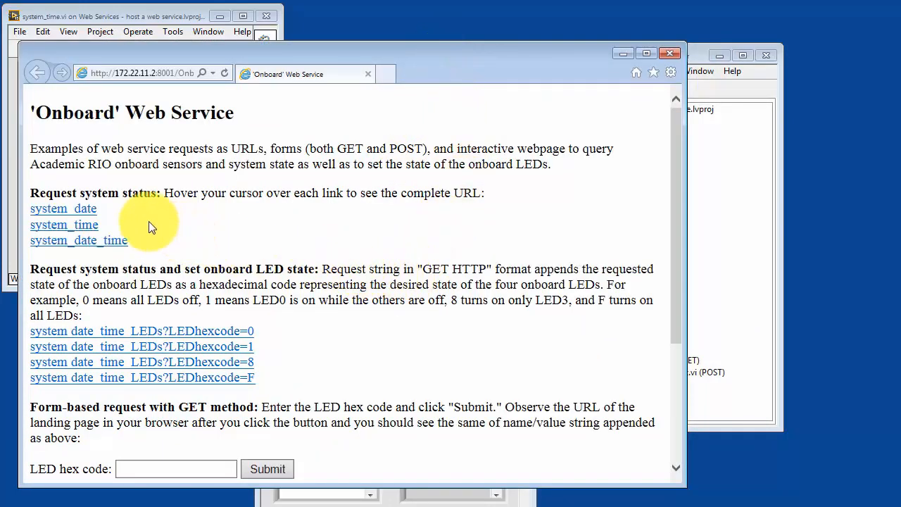
{"action": "mouse_move", "coordinate": [63, 208]}
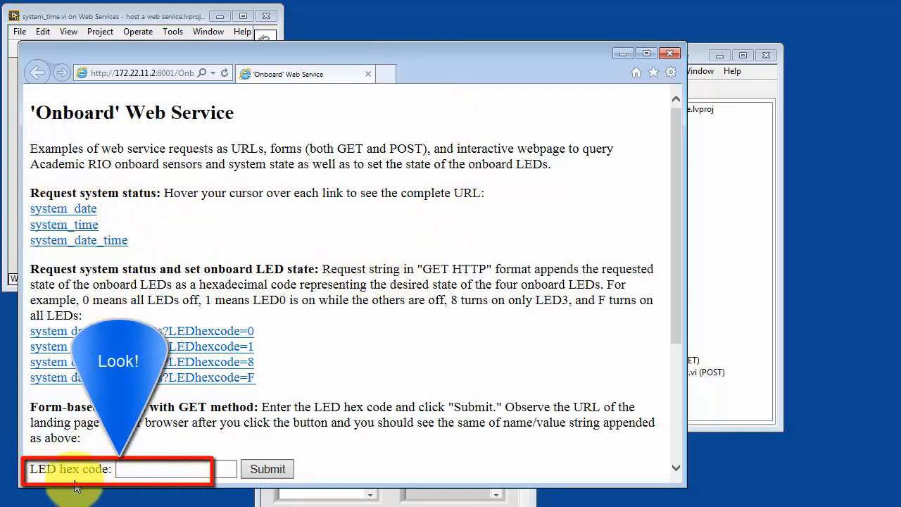
{"action": "mouse_move", "coordinate": [64, 208]}
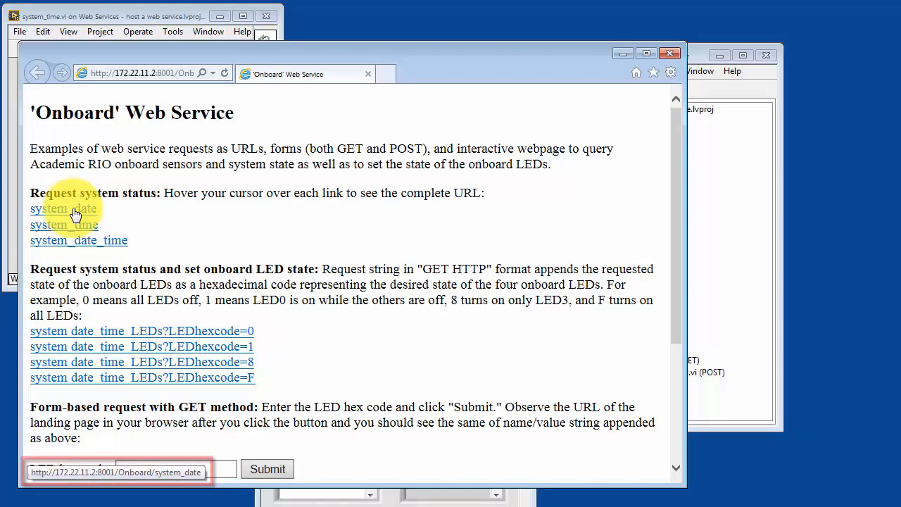
{"action": "left_click", "coordinate": [63, 208]}
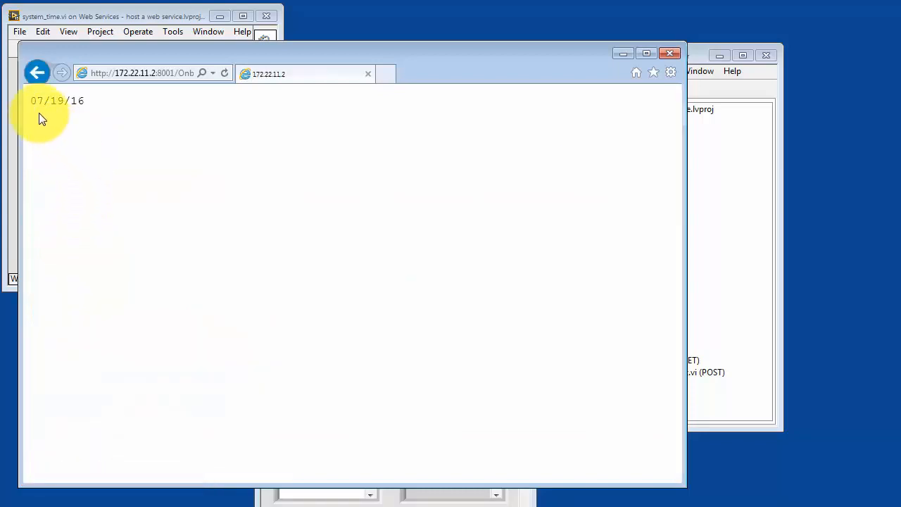
{"action": "mouse_move", "coordinate": [697, 134]}
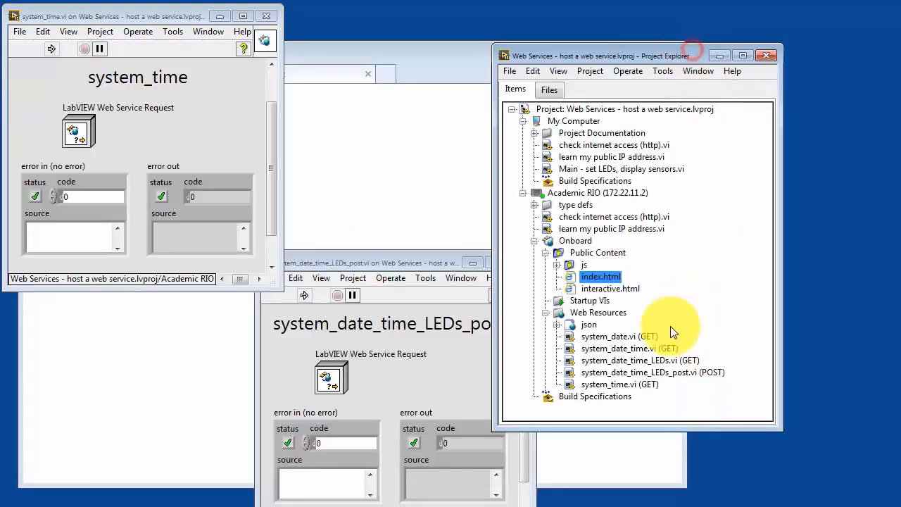
- Open system_date.vi (GET) from Web Resources to review its plain-text response diagram
{"action": "left_click", "coordinate": [618, 336]}
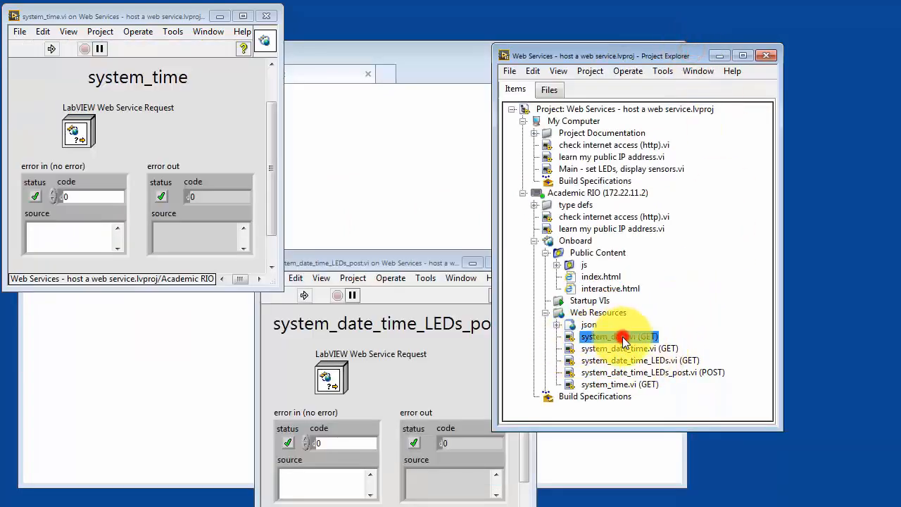
{"action": "double_click", "coordinate": [609, 336]}
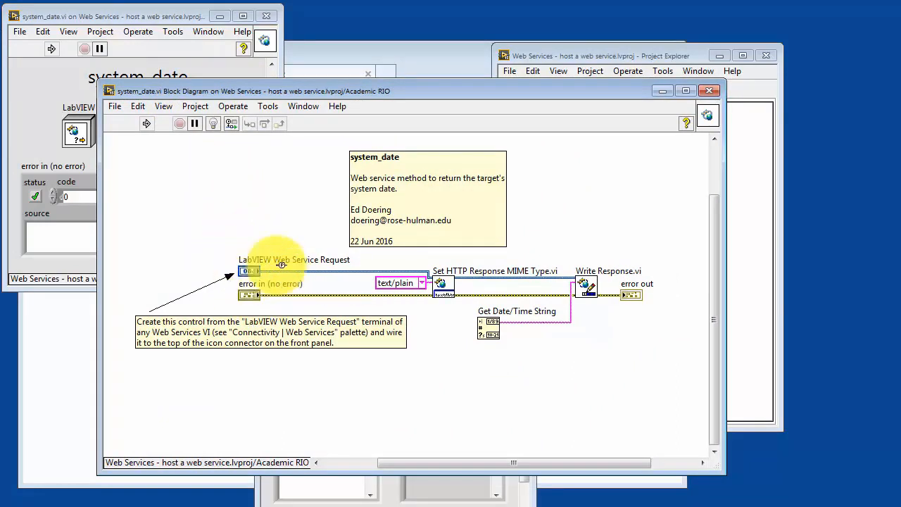
{"action": "mouse_move", "coordinate": [289, 331]}
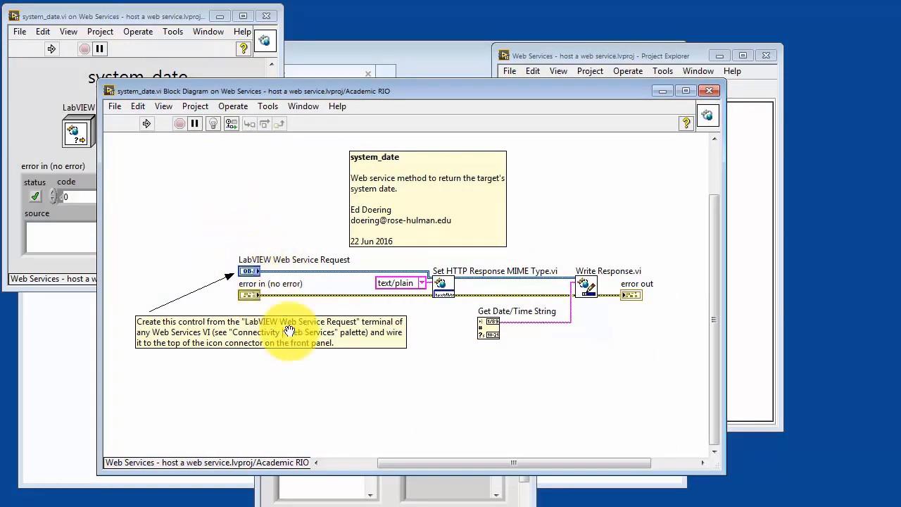
{"action": "mouse_move", "coordinate": [514, 352]}
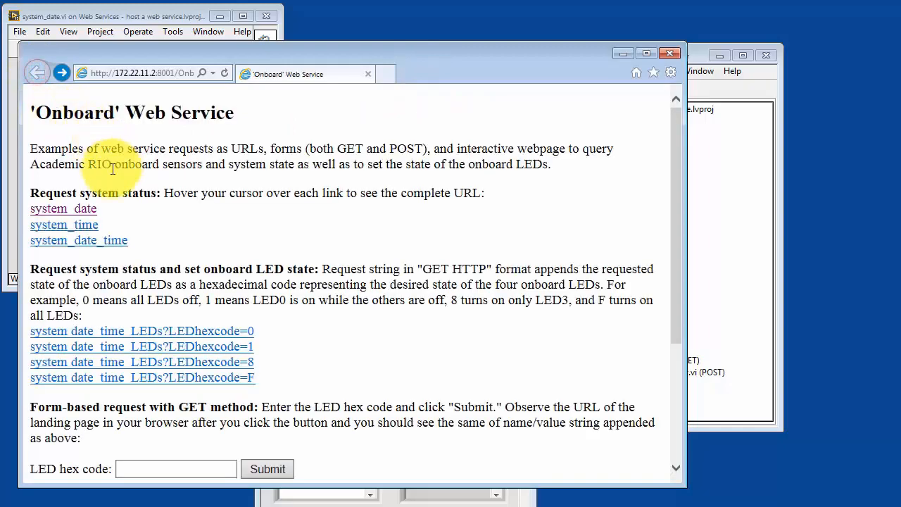
- Request system_time and system_date_time (07/19/16 05:24:34 PM), then go back to the index page
{"action": "left_click", "coordinate": [63, 224]}
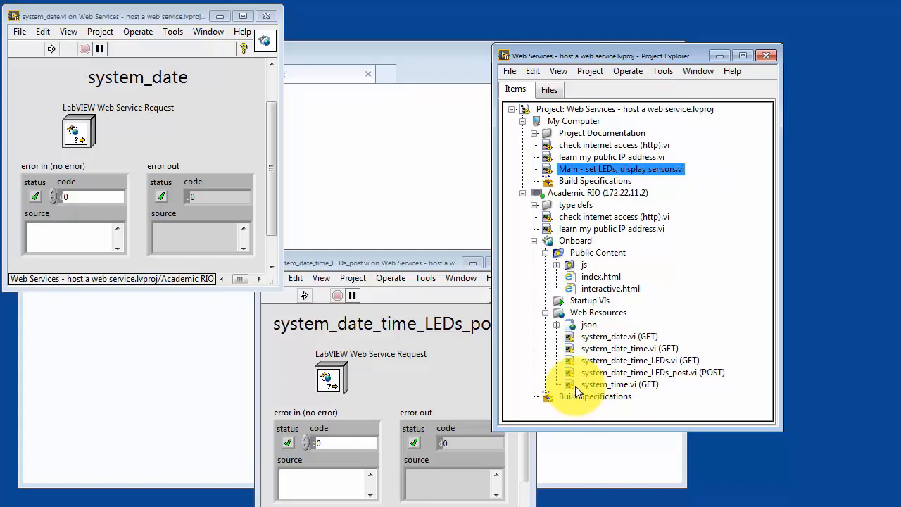
{"action": "mouse_move", "coordinate": [524, 342]}
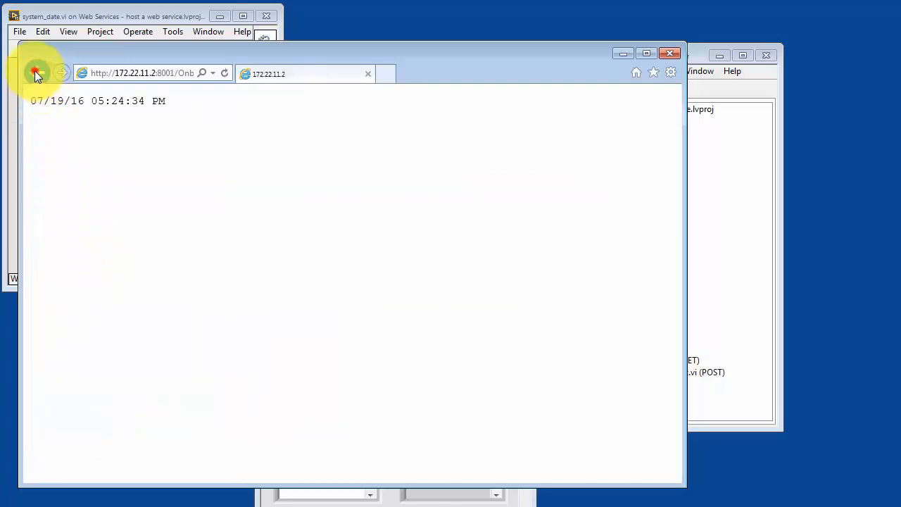
{"action": "left_click", "coordinate": [37, 72]}
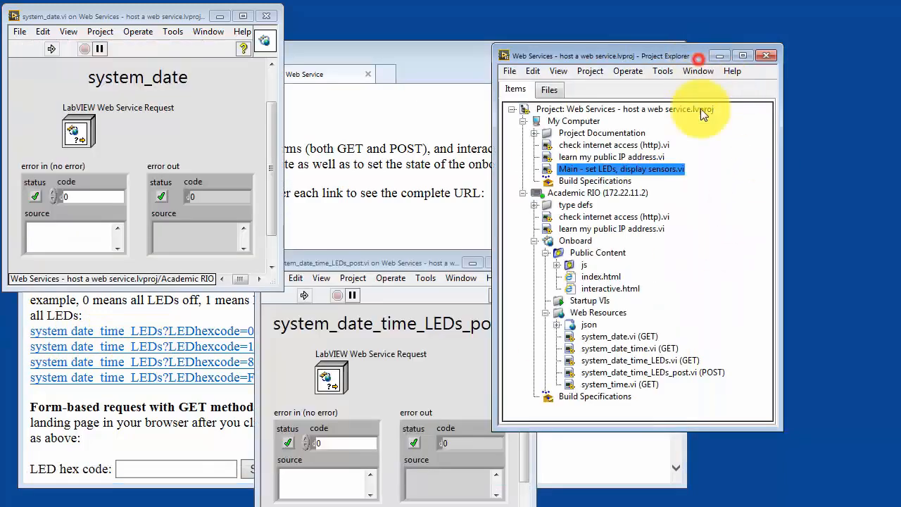
{"action": "mouse_move", "coordinate": [612, 372]}
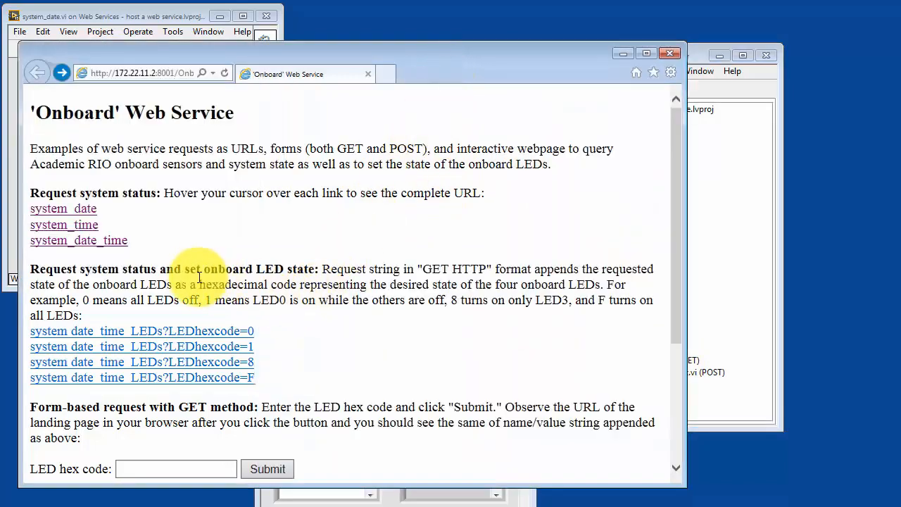
{"action": "mouse_move", "coordinate": [222, 346]}
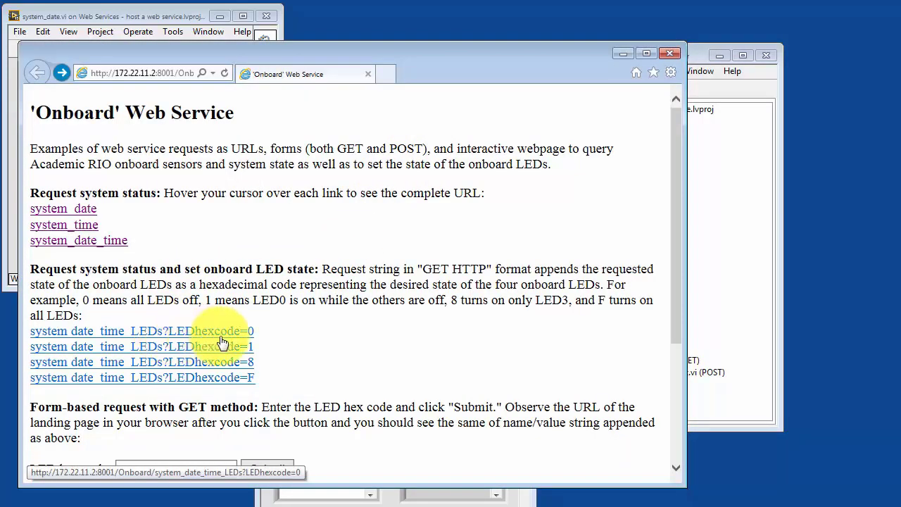
{"action": "mouse_move", "coordinate": [257, 341]}
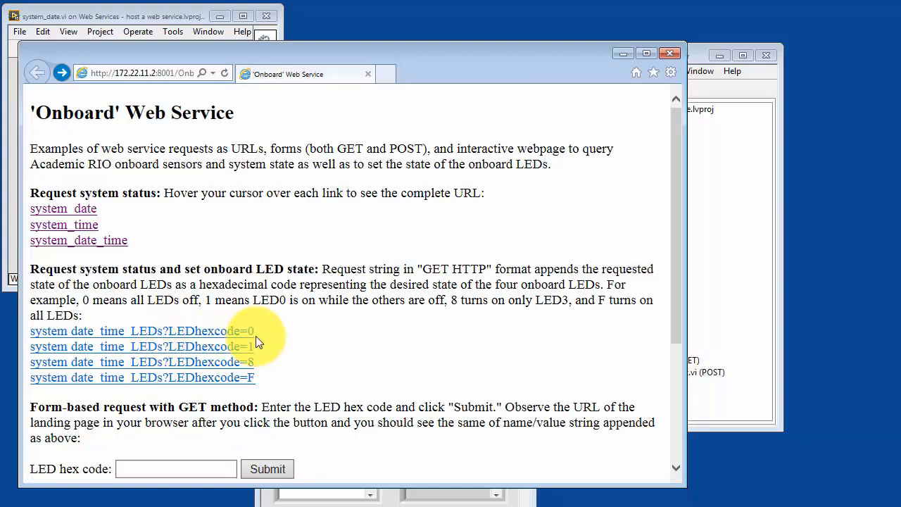
{"action": "mouse_move", "coordinate": [264, 345]}
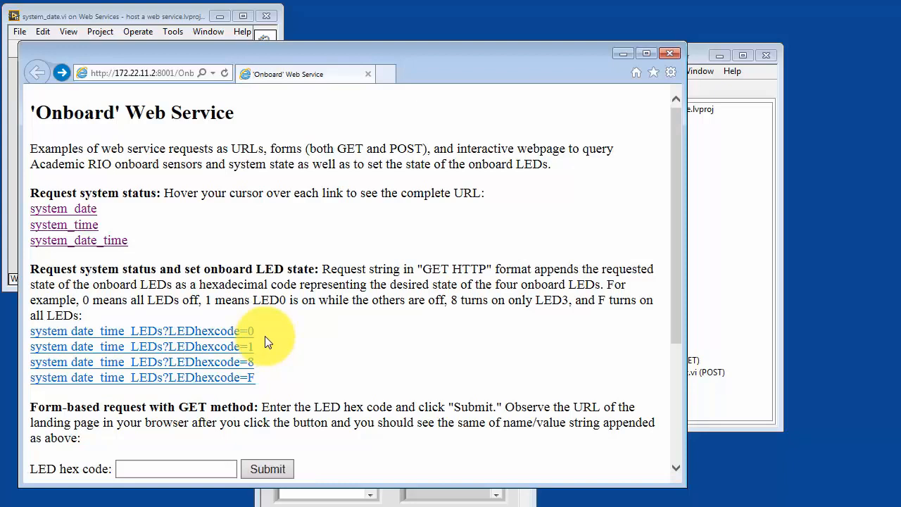
{"action": "mouse_move", "coordinate": [193, 331]}
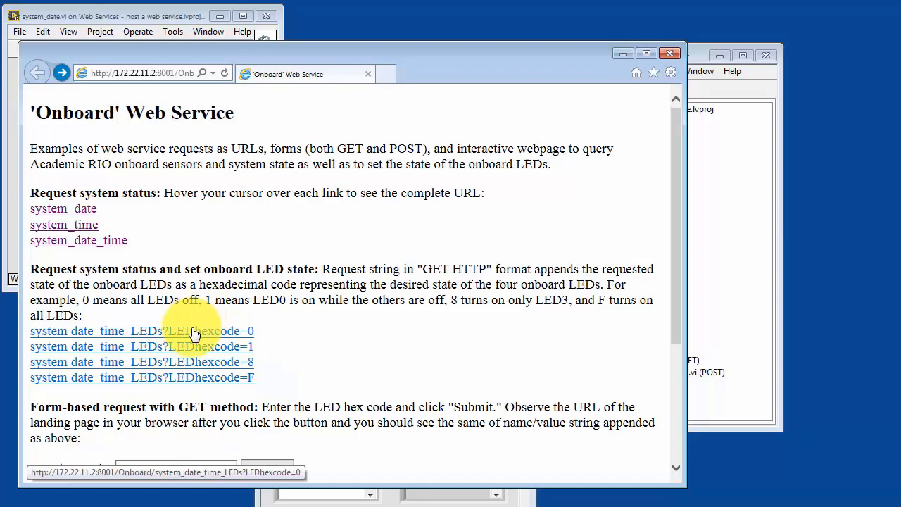
- Send LEDhexcode 0, 1 and F requests, getting statuses 0000, 1000 and 1111
{"action": "left_click", "coordinate": [142, 330]}
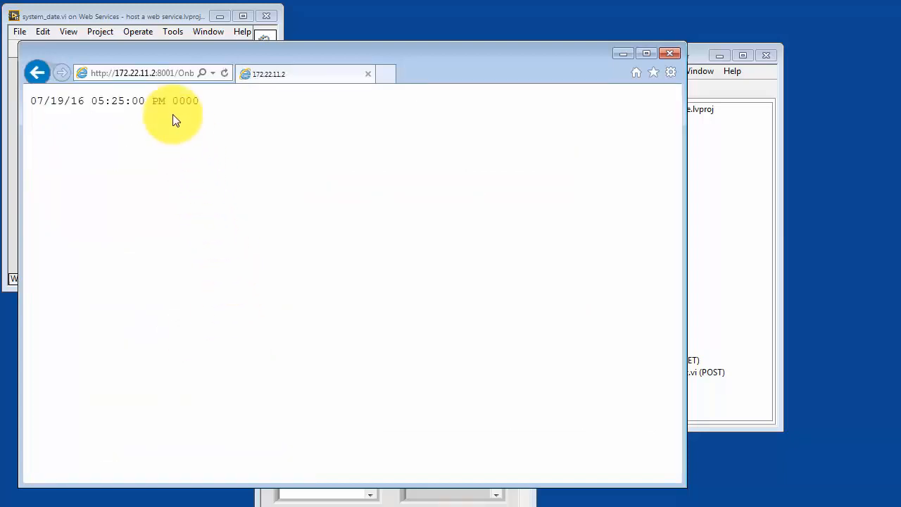
{"action": "left_click", "coordinate": [37, 72]}
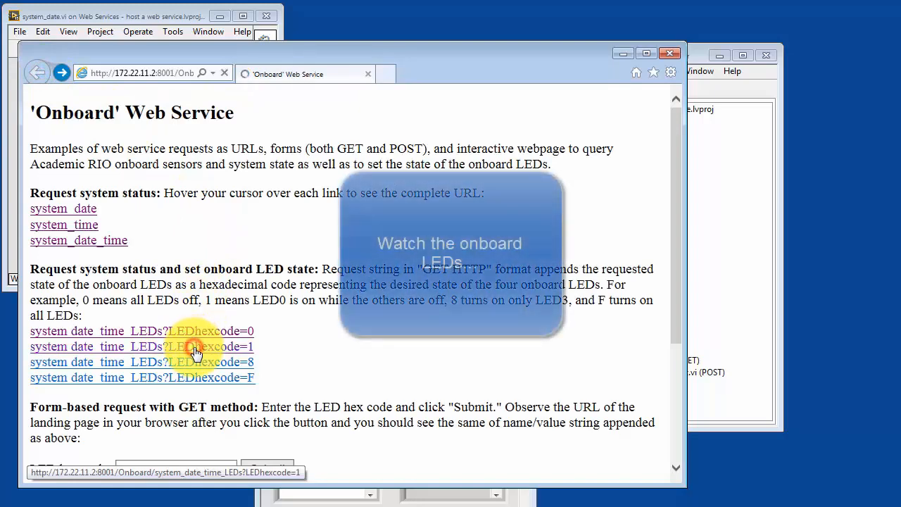
{"action": "left_click", "coordinate": [141, 346]}
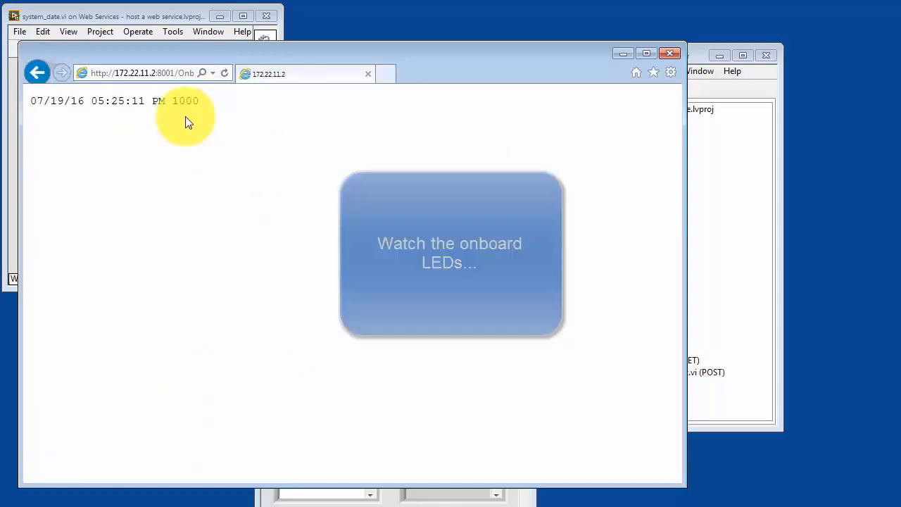
{"action": "left_click", "coordinate": [450, 254]}
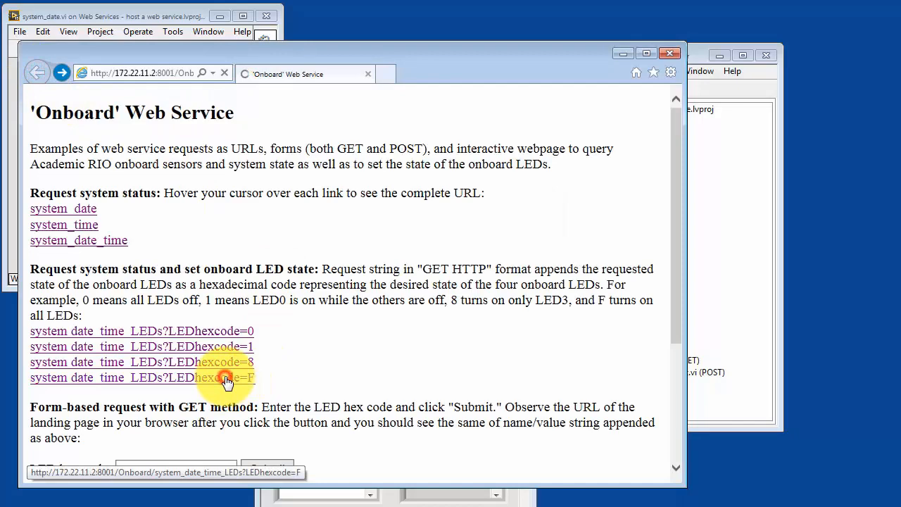
{"action": "left_click", "coordinate": [225, 377]}
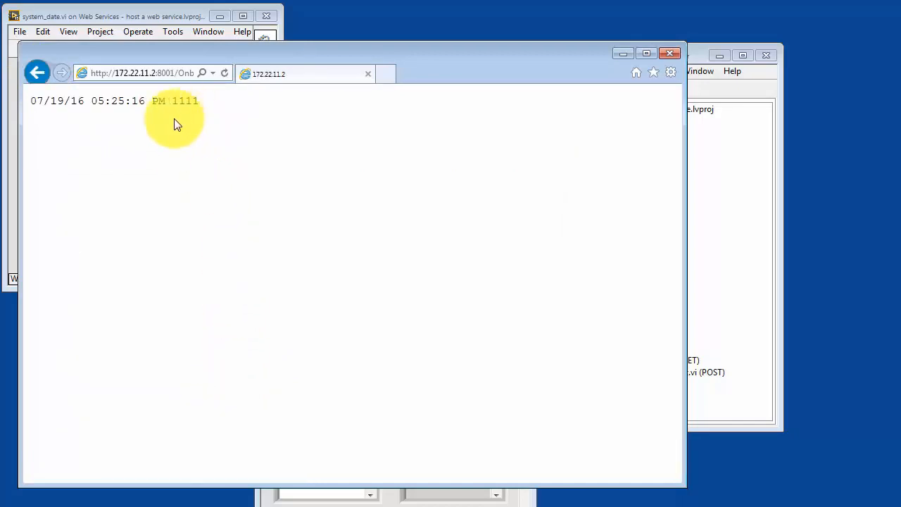
{"action": "left_click", "coordinate": [37, 73]}
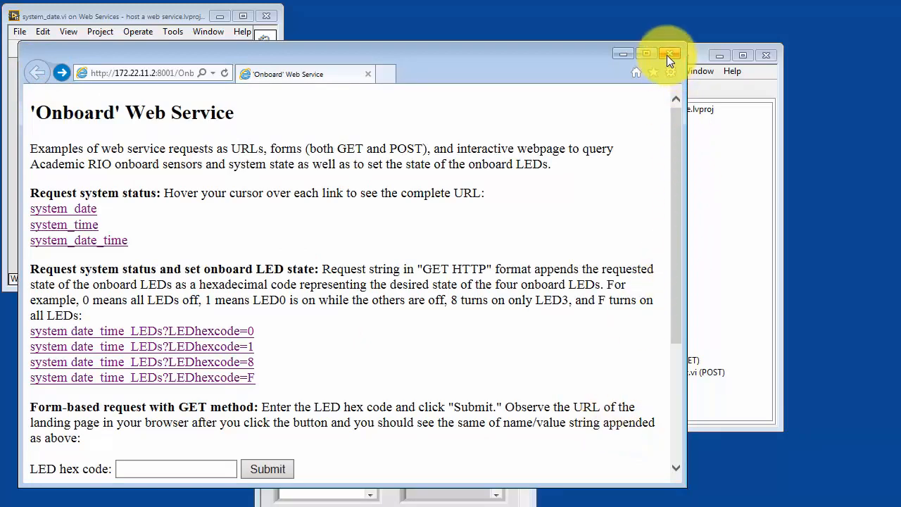
{"action": "mouse_move", "coordinate": [668, 56]}
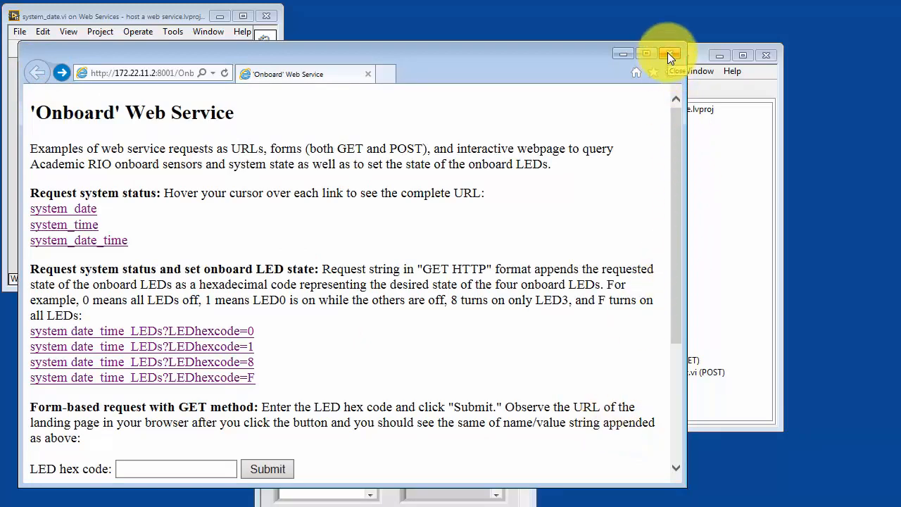
- Close Internet Explorer and publish the Onboard web service from its context menu
{"action": "left_click", "coordinate": [668, 55]}
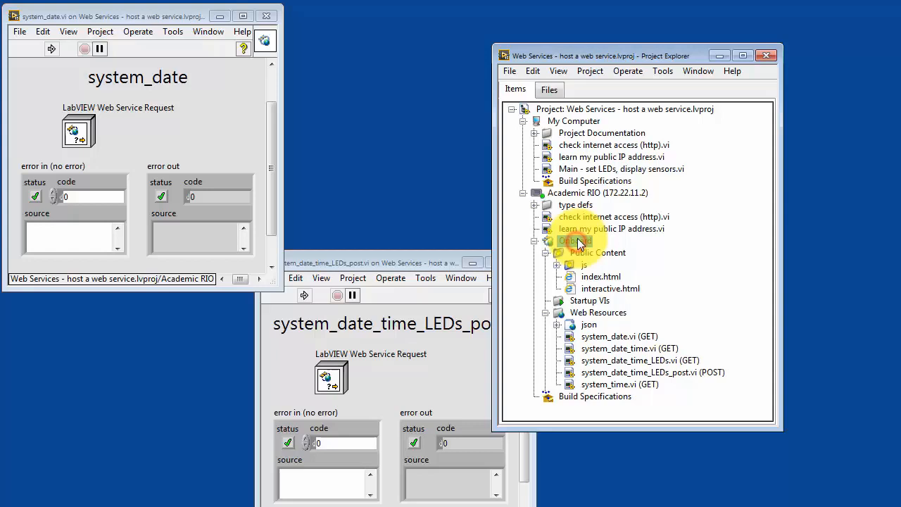
{"action": "right_click", "coordinate": [577, 240]}
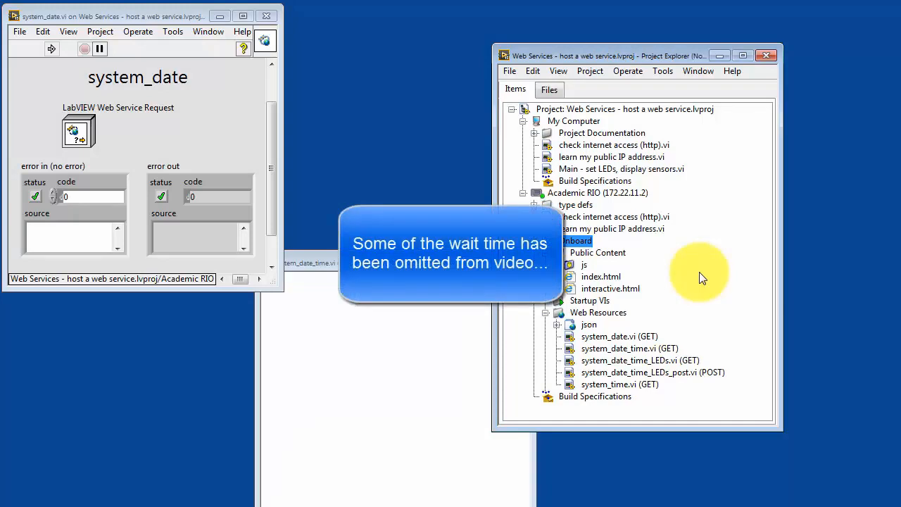
{"action": "double_click", "coordinate": [629, 347]}
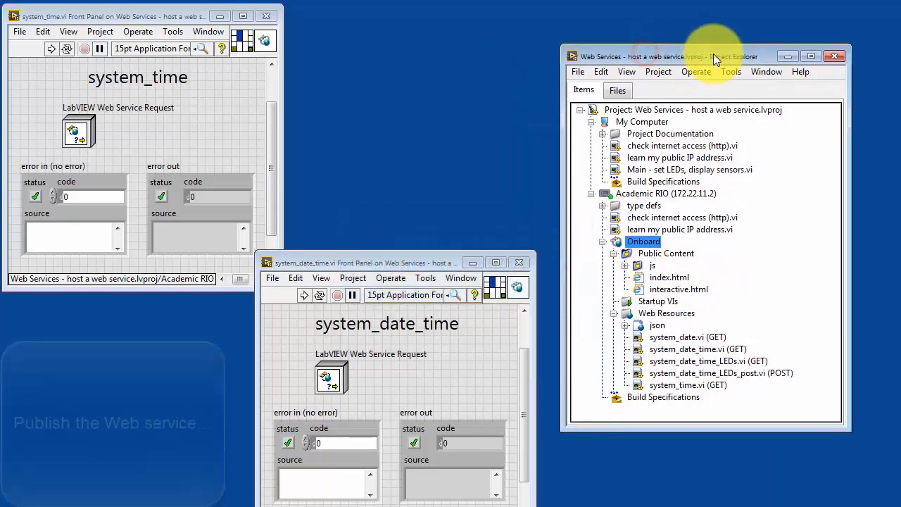
- Show index.html's URL on the 8080 Application server and request 2:8080/Onboard/index.html, getting 404
{"action": "right_click", "coordinate": [670, 277]}
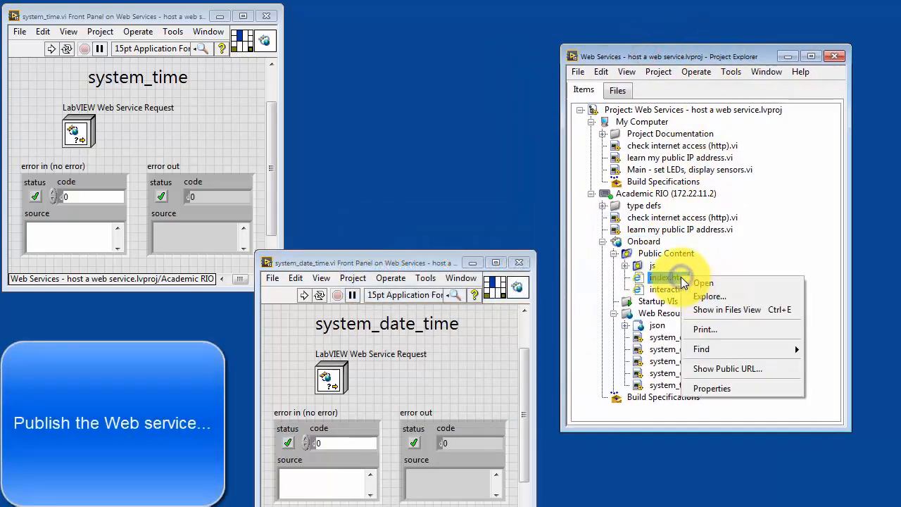
{"action": "mouse_move", "coordinate": [753, 369]}
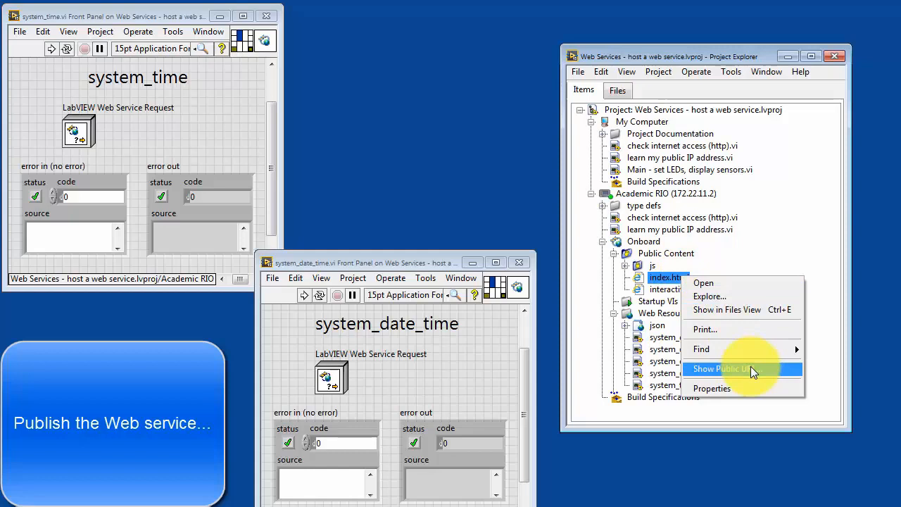
{"action": "left_click", "coordinate": [721, 368]}
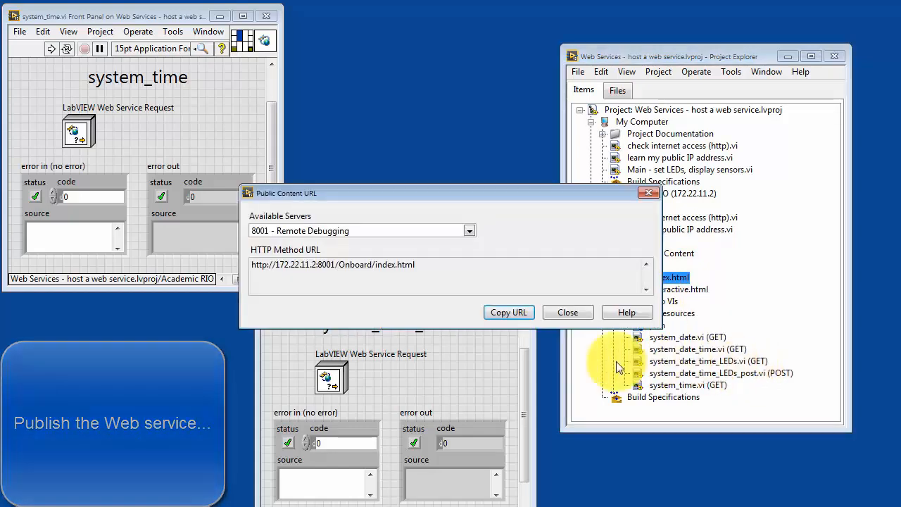
{"action": "mouse_move", "coordinate": [392, 252]}
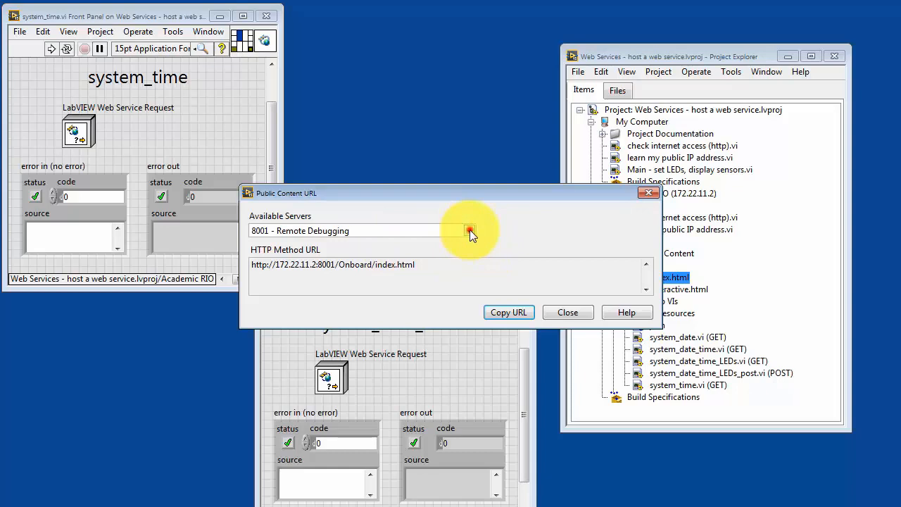
{"action": "left_click", "coordinate": [469, 230]}
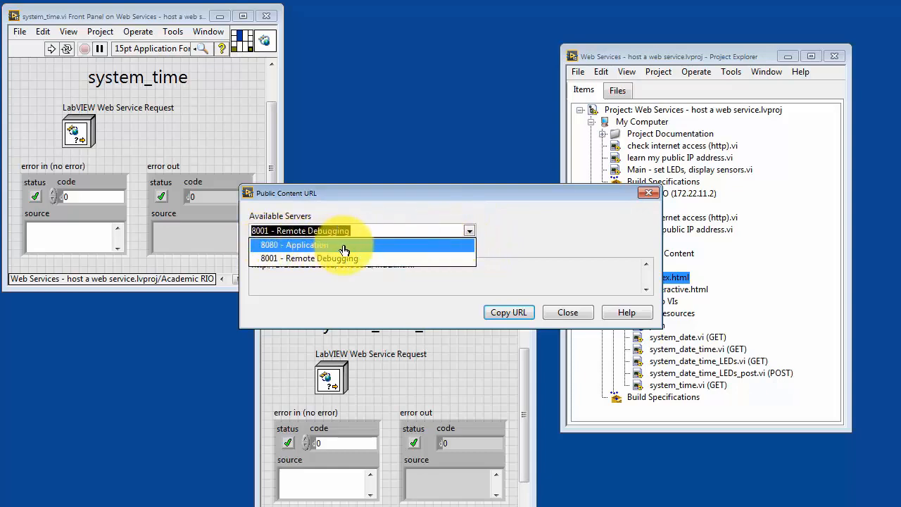
{"action": "left_click", "coordinate": [345, 245]}
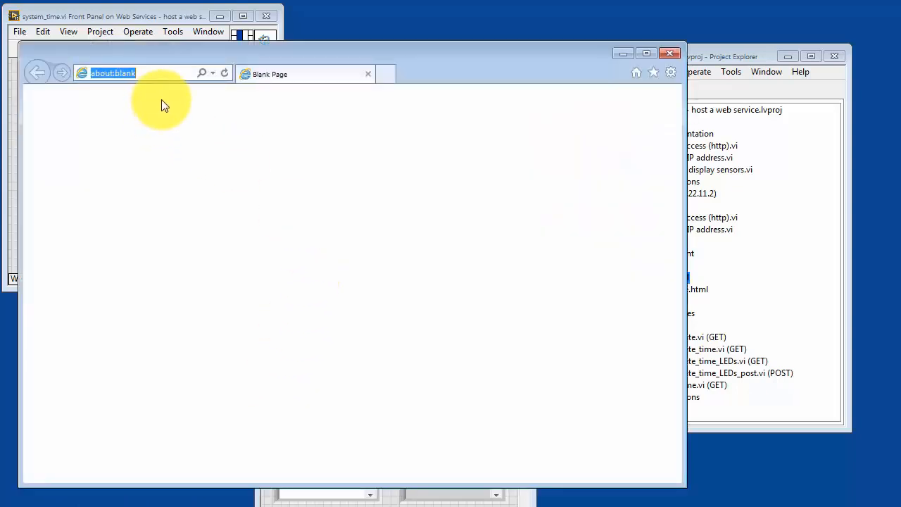
{"action": "type", "text": "2:8080/Onboard/index.html"}
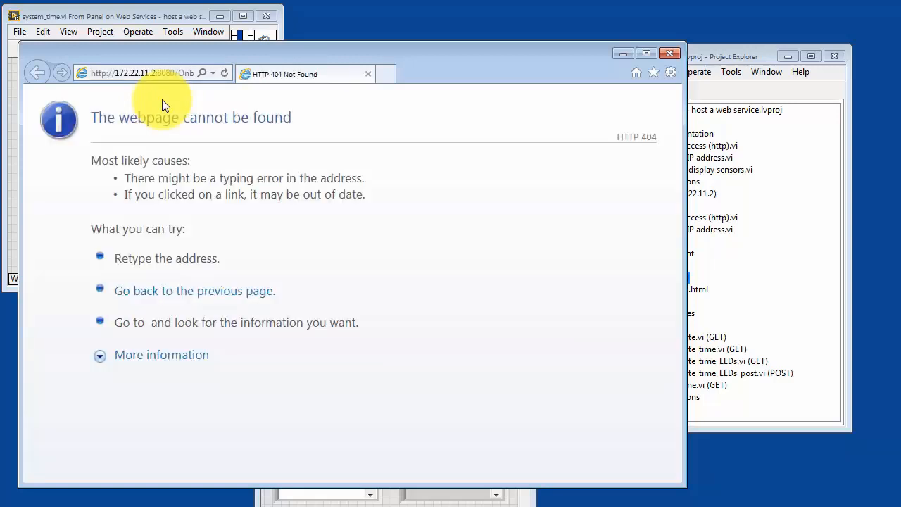
{"action": "mouse_move", "coordinate": [552, 243]}
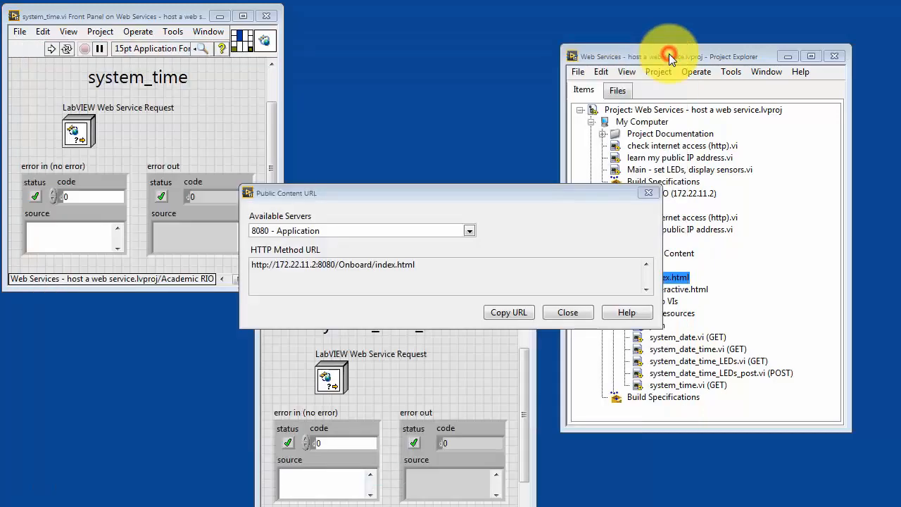
{"action": "mouse_move", "coordinate": [568, 312]}
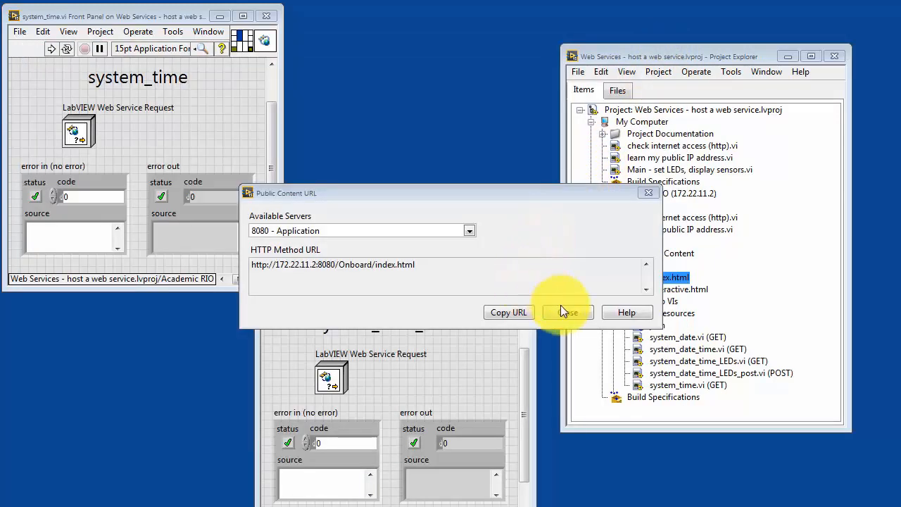
- Close the public URL window and dismiss the failed deployment report and lost-connection warning
{"action": "left_click", "coordinate": [567, 312]}
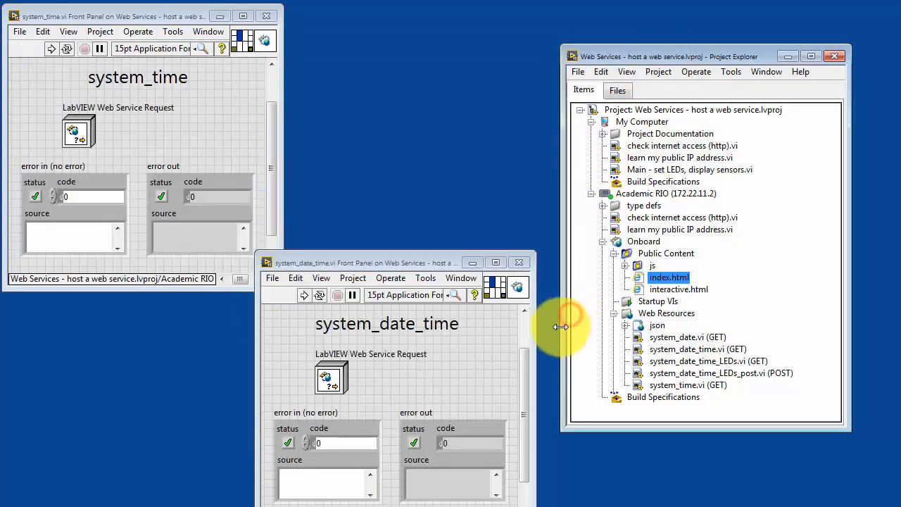
{"action": "mouse_move", "coordinate": [654, 248]}
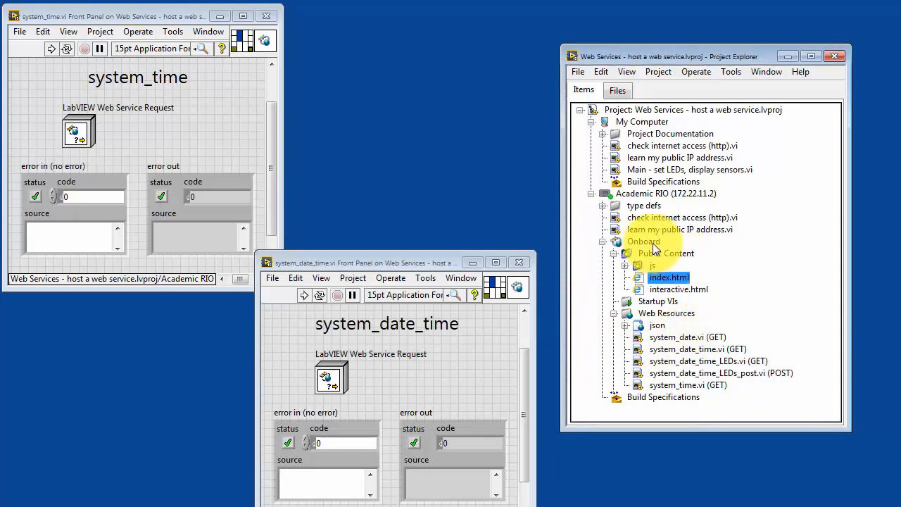
{"action": "right_click", "coordinate": [643, 241]}
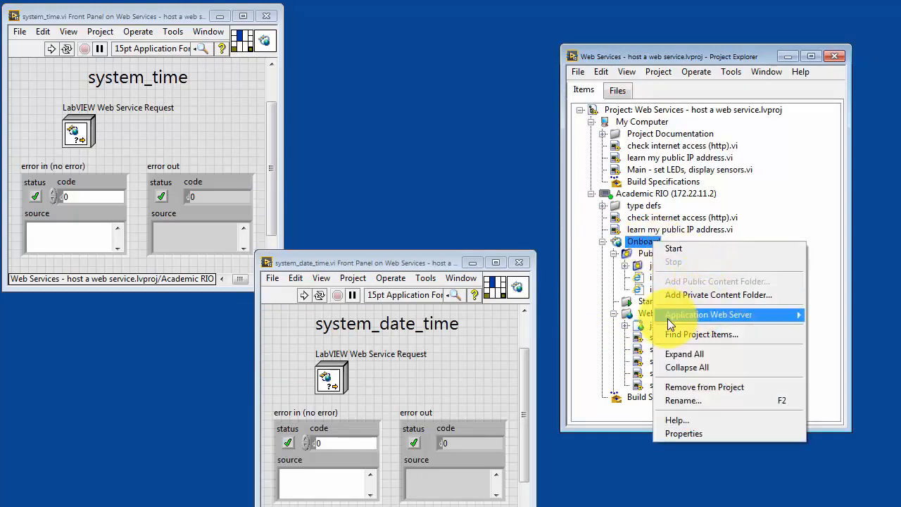
{"action": "mouse_move", "coordinate": [708, 314]}
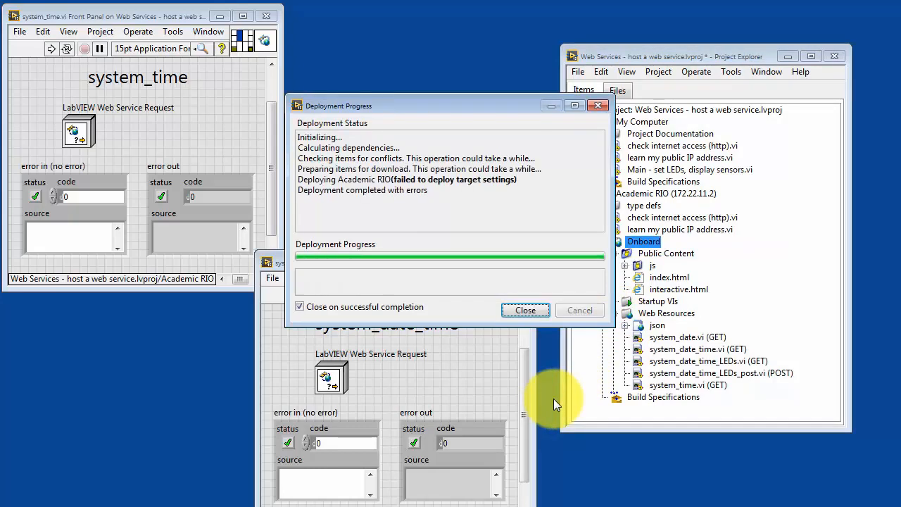
{"action": "left_click", "coordinate": [526, 310]}
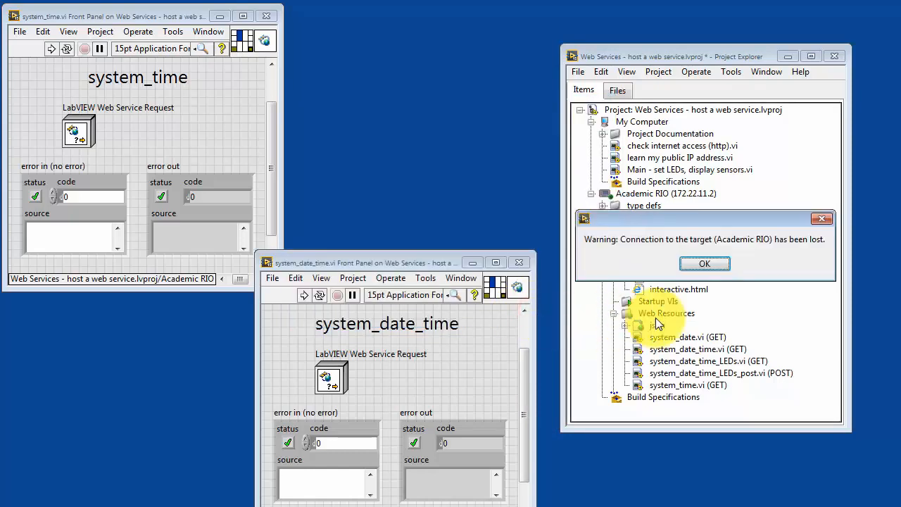
{"action": "left_click", "coordinate": [704, 262]}
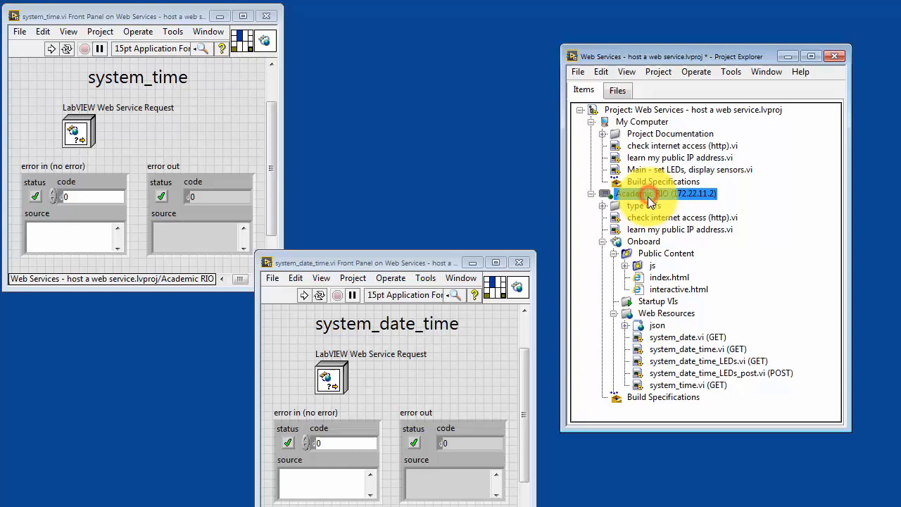
- Reconnect to the Academic RIO, cancelling the erroring deployment, and bring up Onboard's options
{"action": "right_click", "coordinate": [665, 193]}
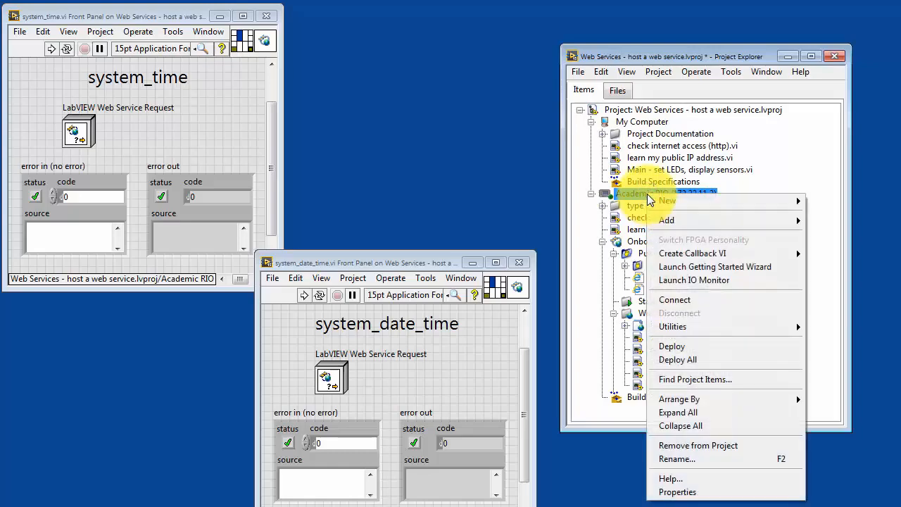
{"action": "left_click", "coordinate": [671, 346]}
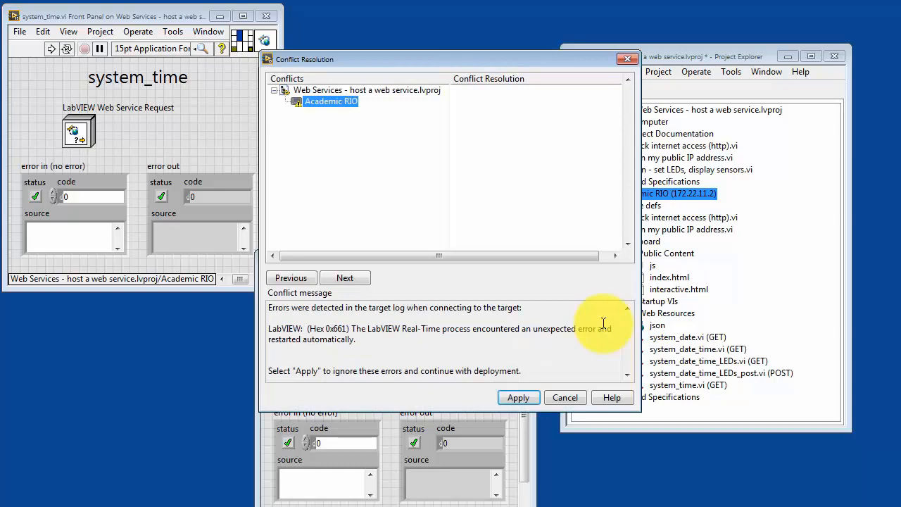
{"action": "mouse_move", "coordinate": [569, 332]}
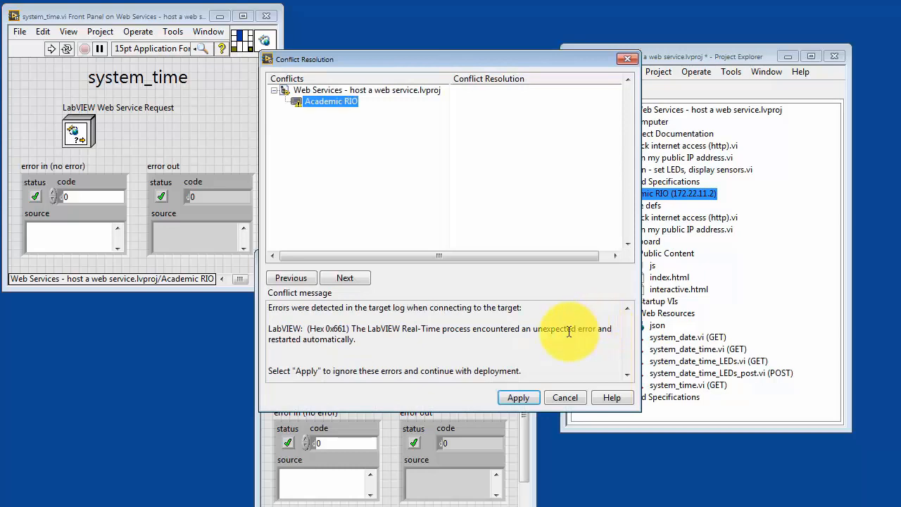
{"action": "left_click", "coordinate": [518, 397]}
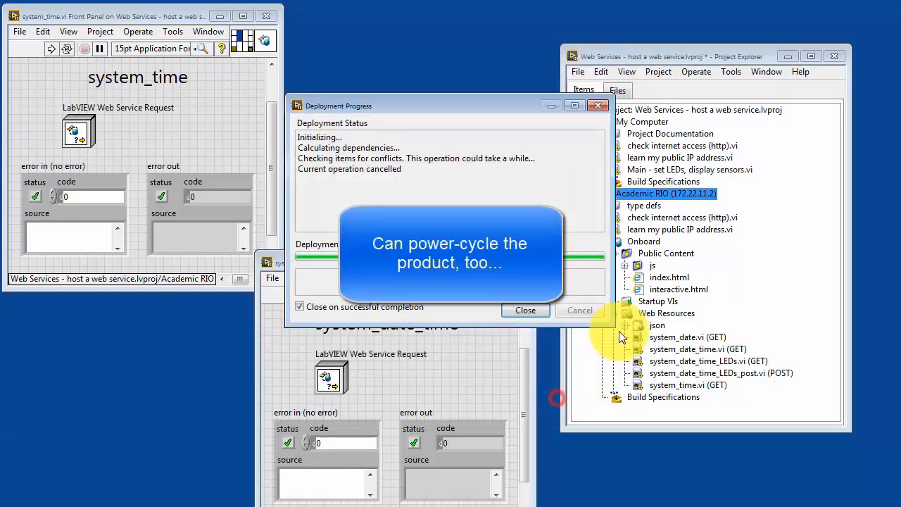
{"action": "left_click", "coordinate": [526, 310]}
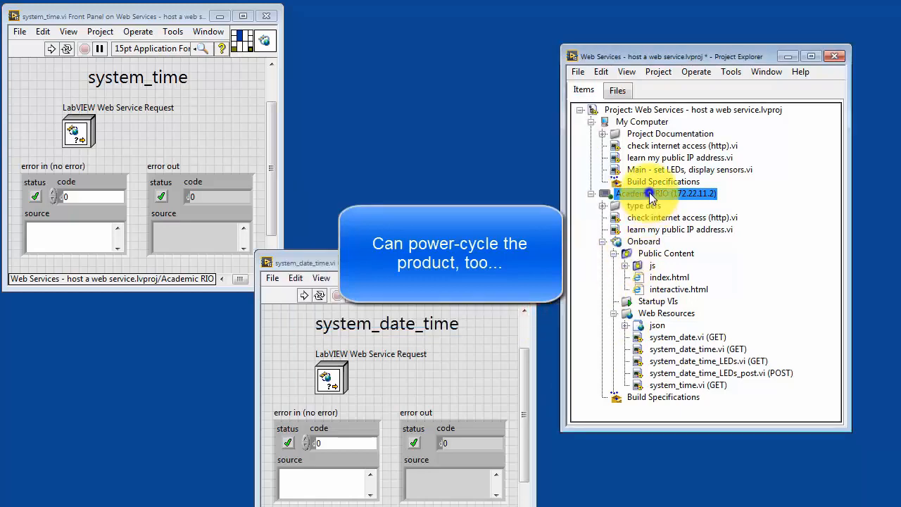
{"action": "right_click", "coordinate": [665, 193]}
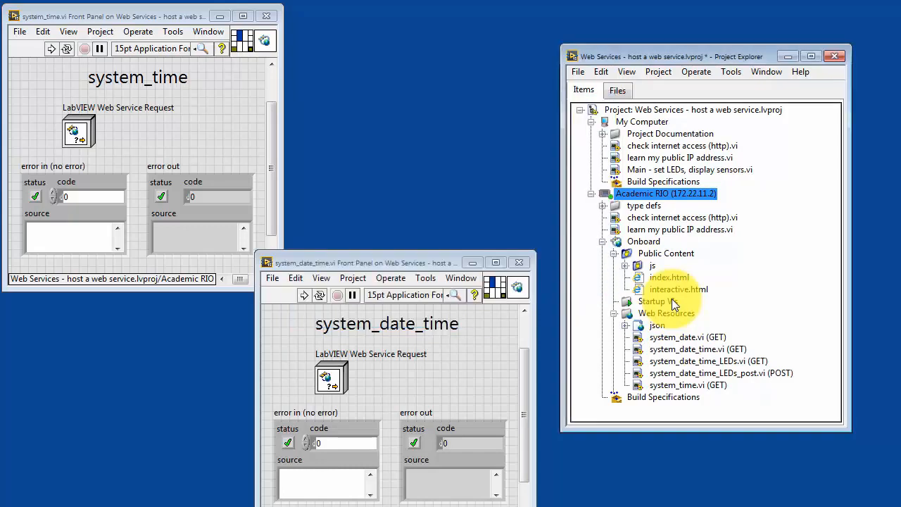
{"action": "right_click", "coordinate": [643, 242]}
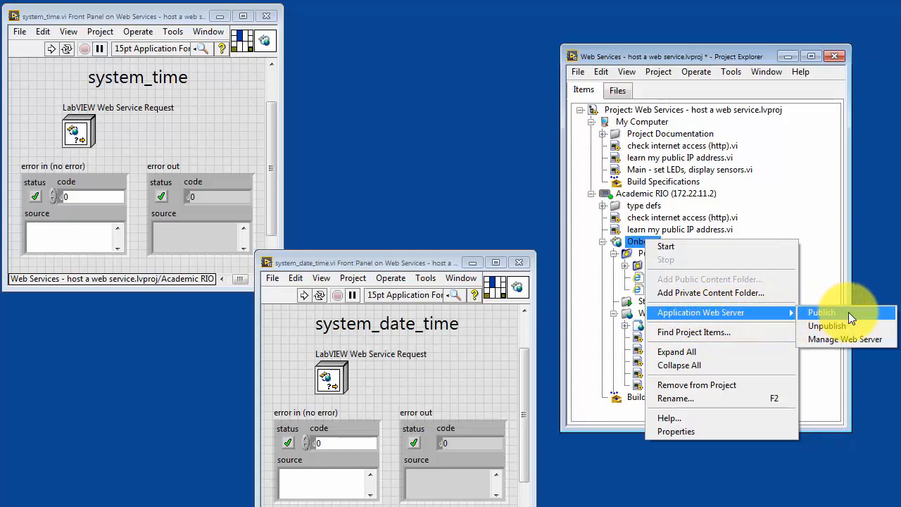
- Publish the Onboard web service to the Academic RIO's Application Web Server
{"action": "left_click", "coordinate": [822, 312]}
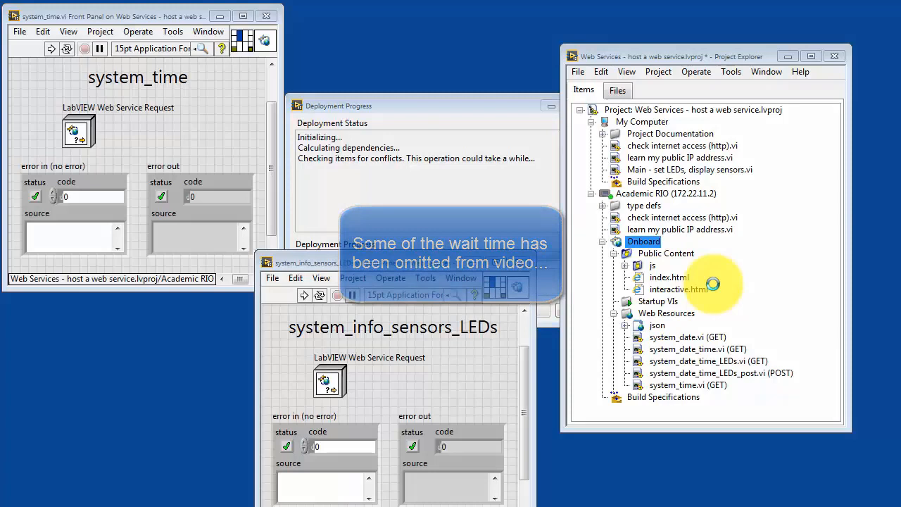
{"action": "mouse_move", "coordinate": [493, 56]}
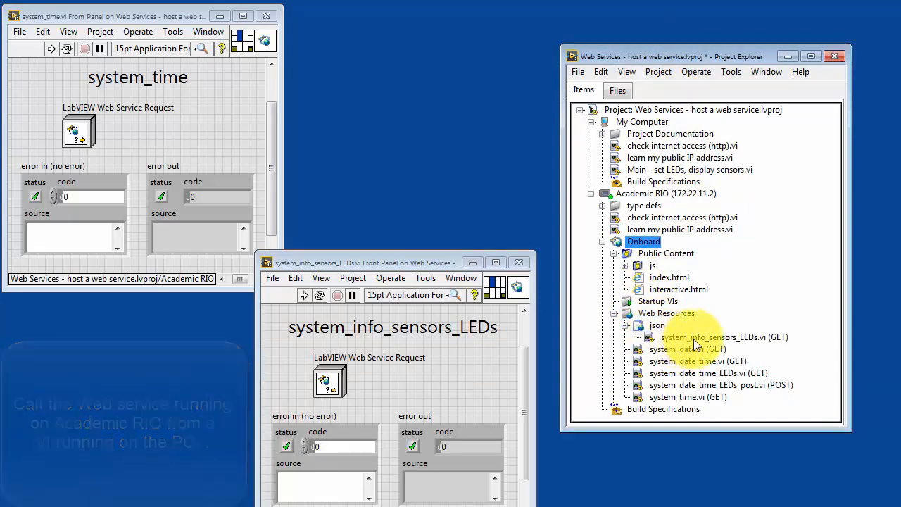
{"action": "mouse_move", "coordinate": [754, 343]}
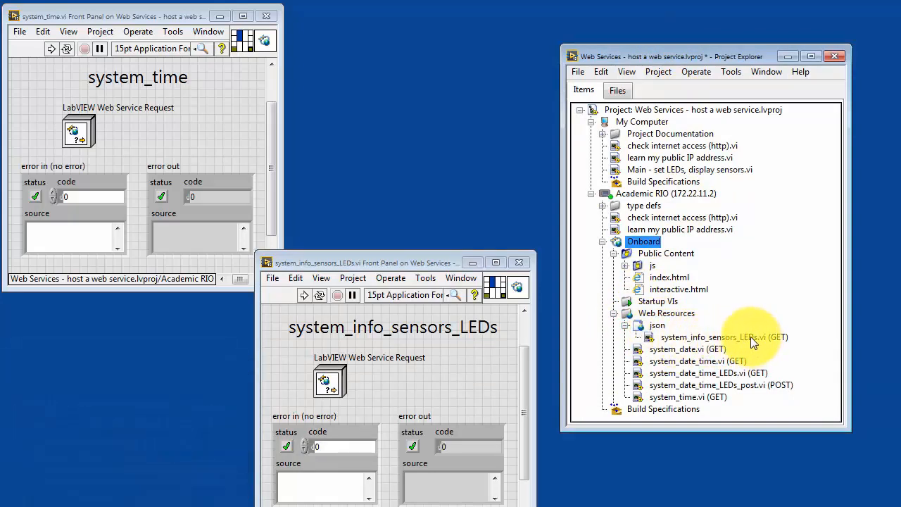
- Copy the 8080 application URL of system_info_sensors_LEDs.vi and open the Main VI
{"action": "left_click", "coordinate": [711, 336]}
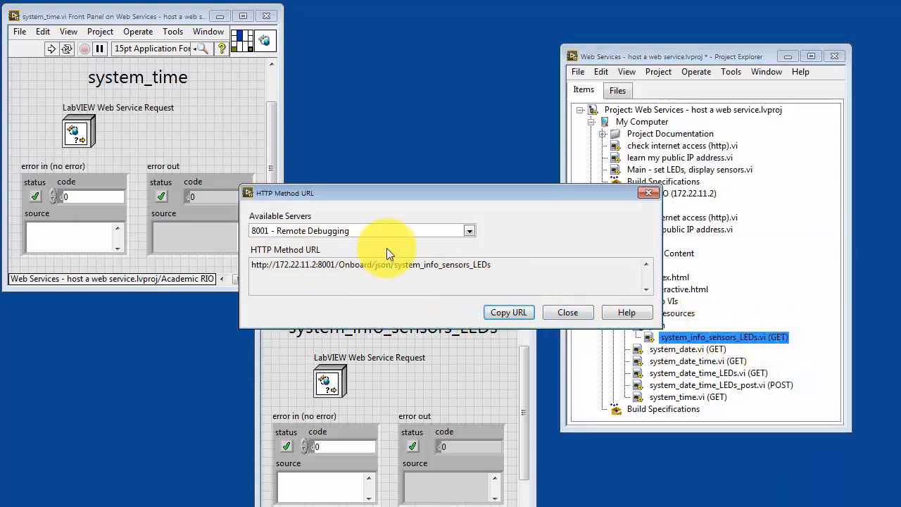
{"action": "left_click", "coordinate": [469, 230]}
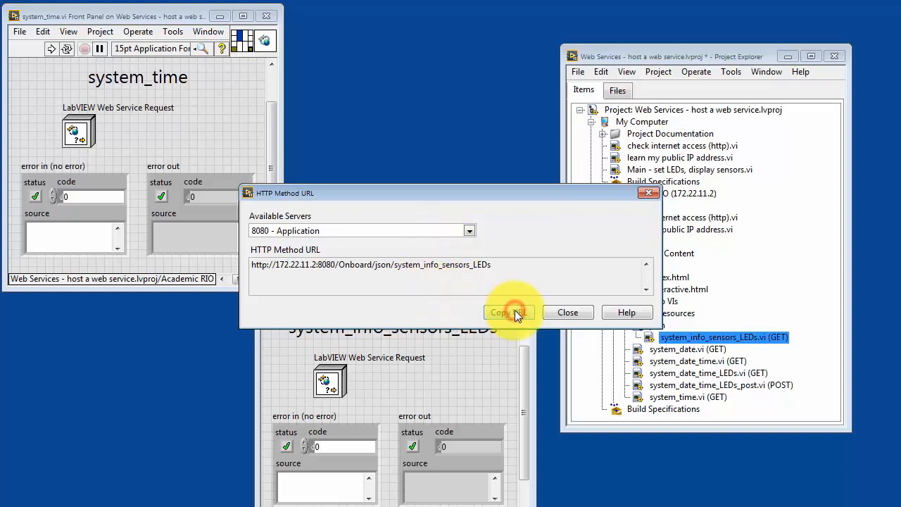
{"action": "left_click", "coordinate": [567, 312]}
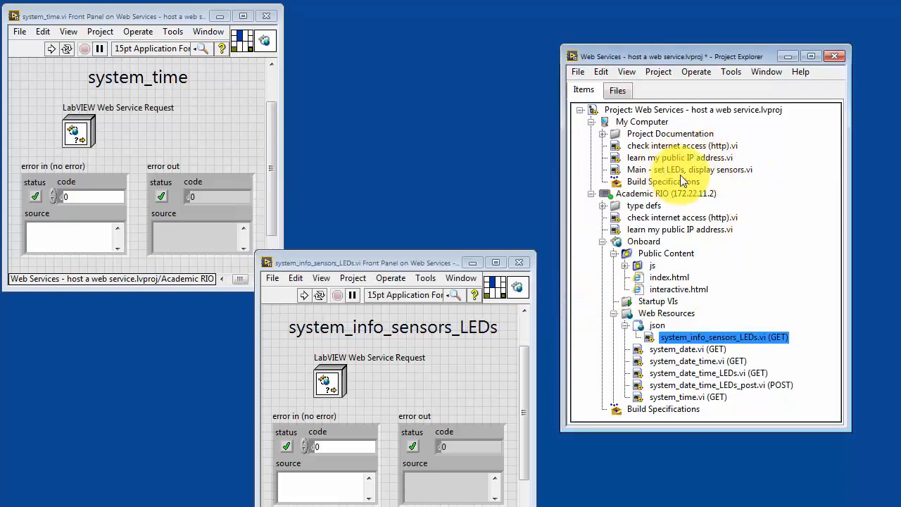
{"action": "double_click", "coordinate": [690, 169]}
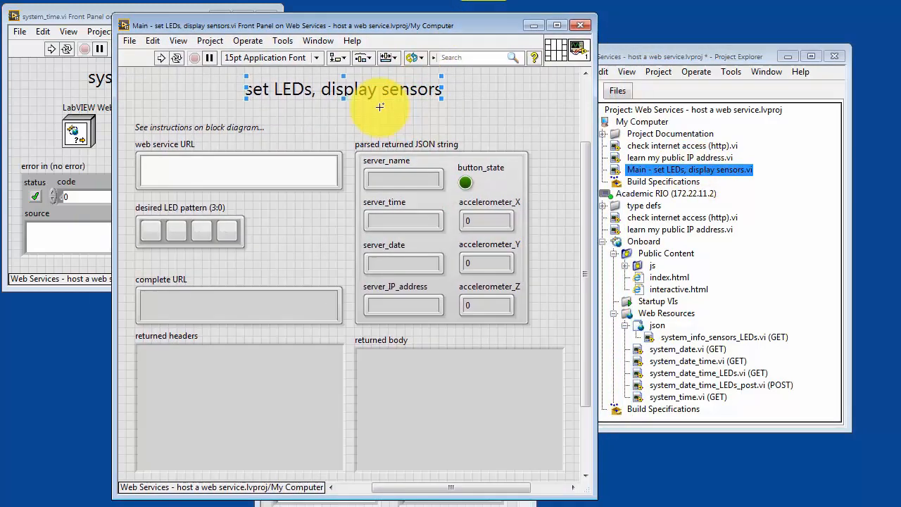
{"action": "left_click", "coordinate": [230, 170]}
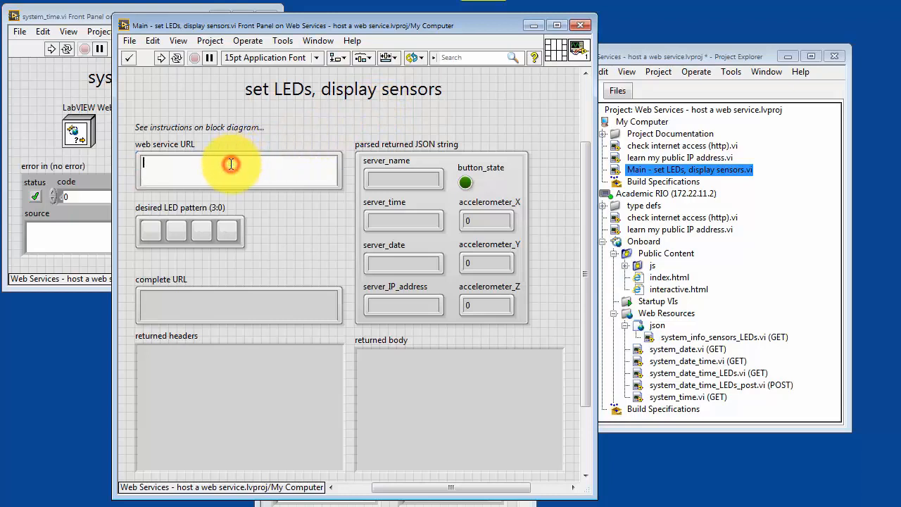
{"action": "type", "text": "http://172.22.11.2:8080/Onboard/json/system_info_sensors_LEDs"}
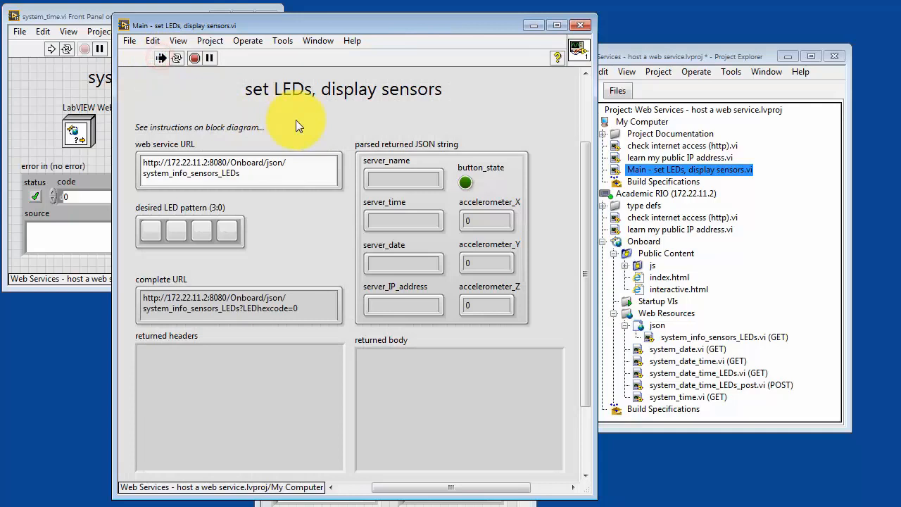
{"action": "left_click", "coordinate": [160, 58]}
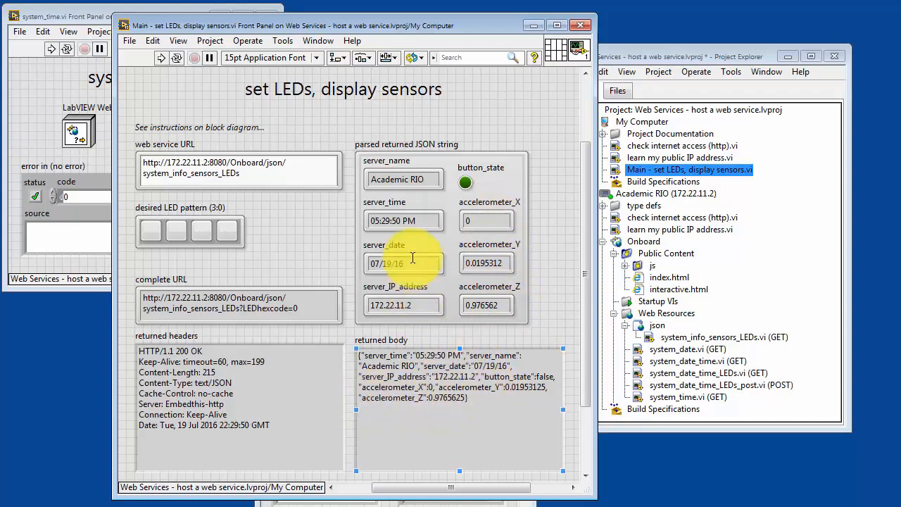
{"action": "mouse_move", "coordinate": [404, 329]}
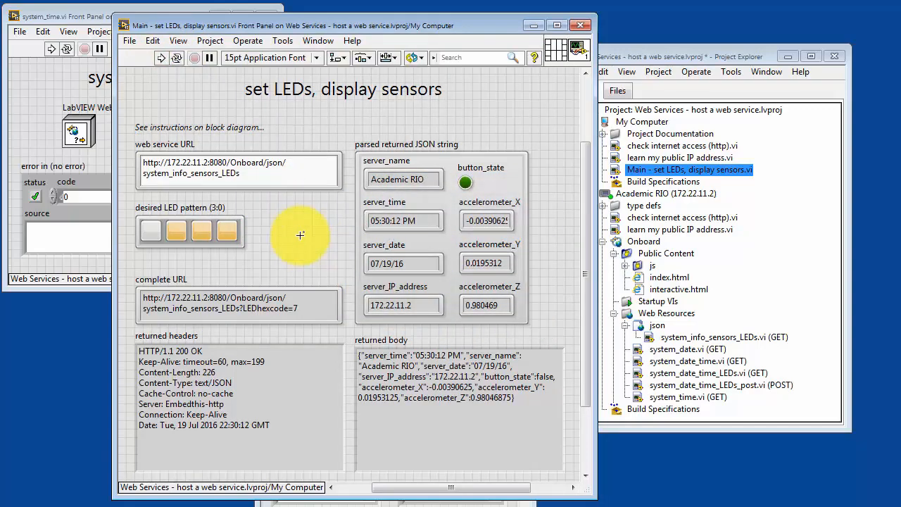
- Rerun the Main VI twice while tilting the board to refresh accelerometer readings
{"action": "left_click", "coordinate": [160, 58]}
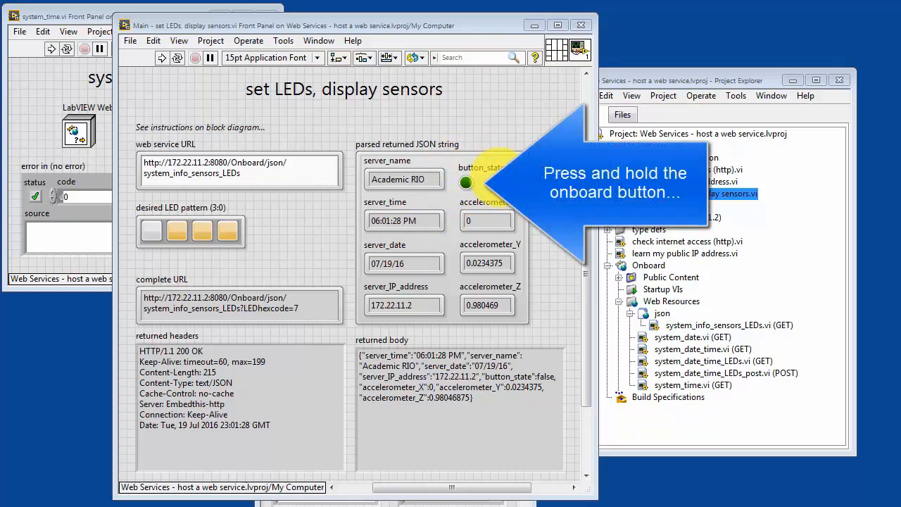
{"action": "left_click", "coordinate": [162, 58]}
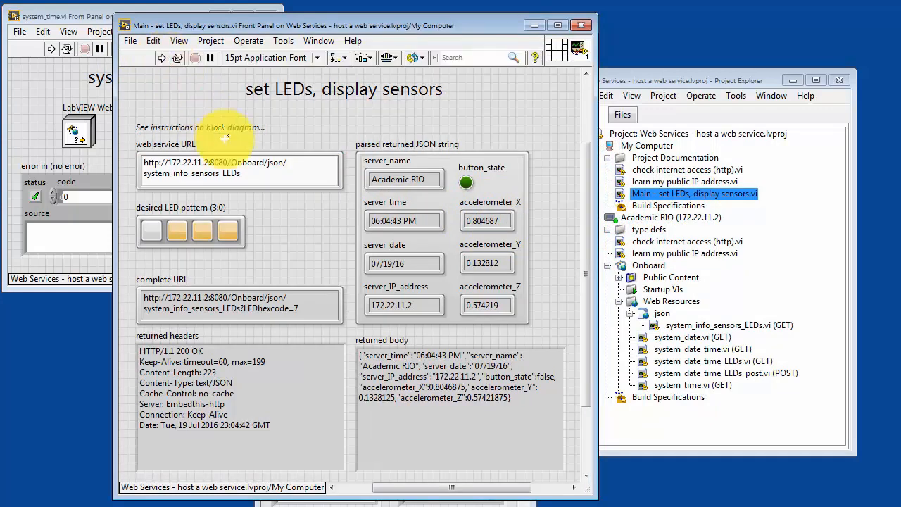
{"action": "mouse_move", "coordinate": [558, 247]}
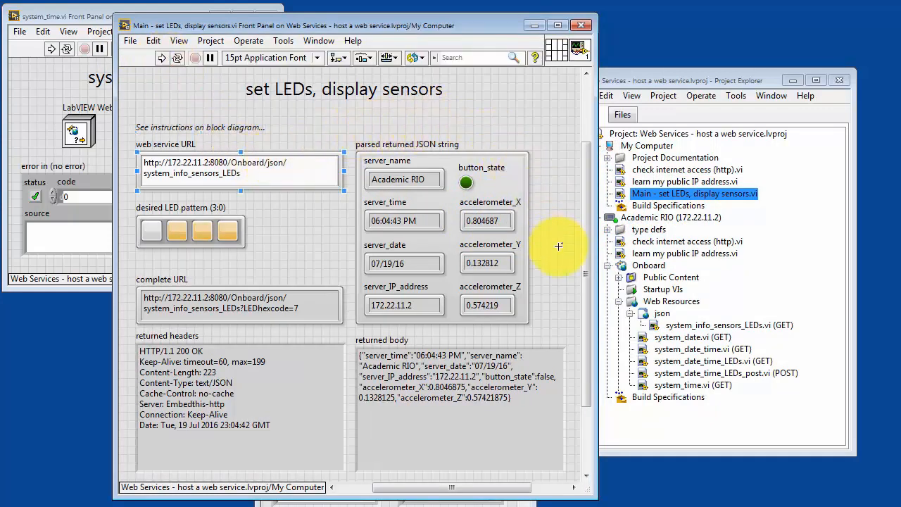